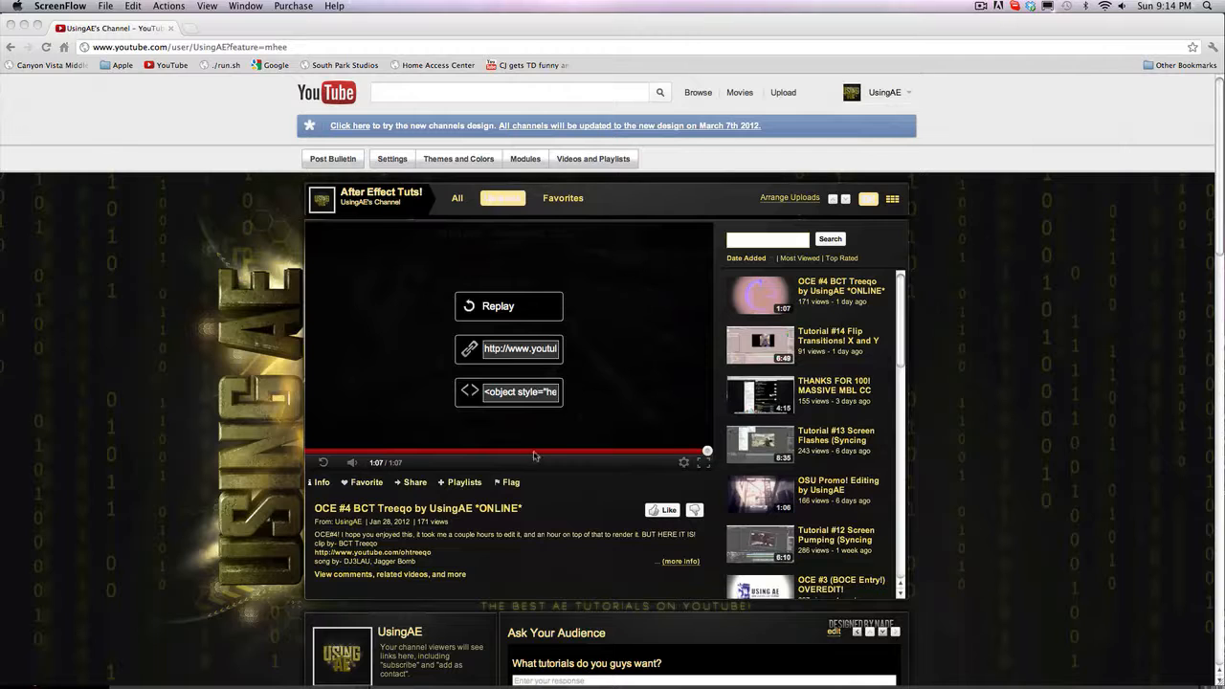
- Replay the OCE #4 montage from around 0:39, toggling play/pause while watching
click(508, 305)
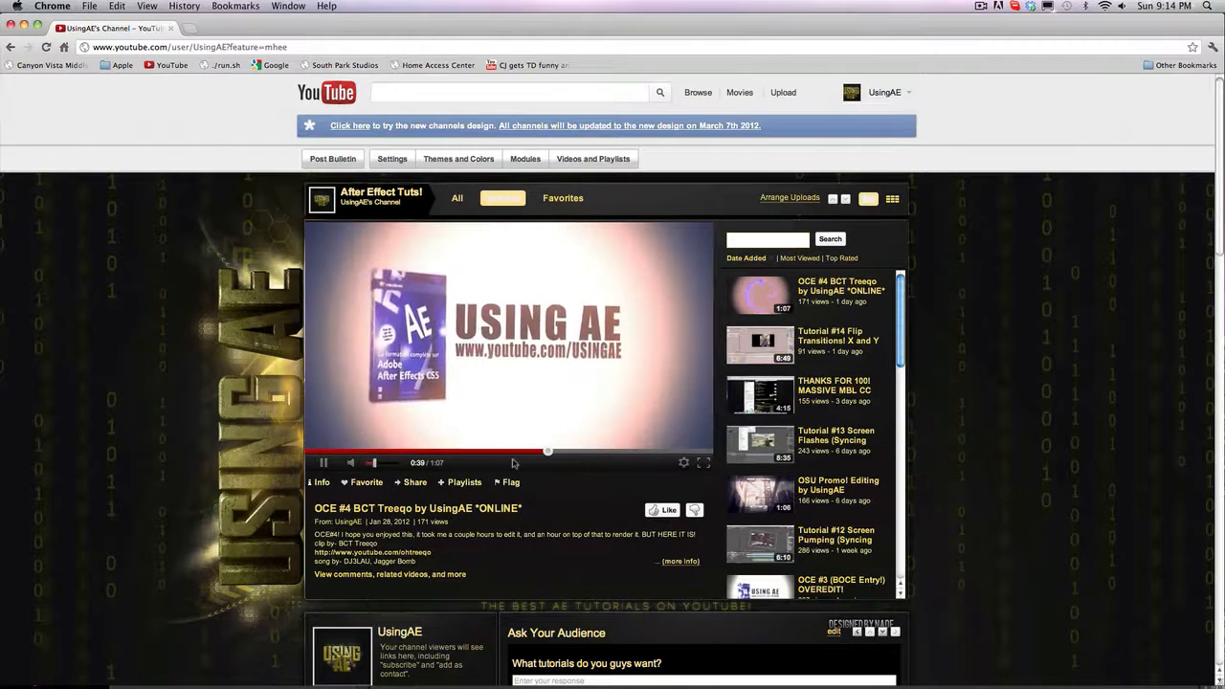
mouse_move(537, 410)
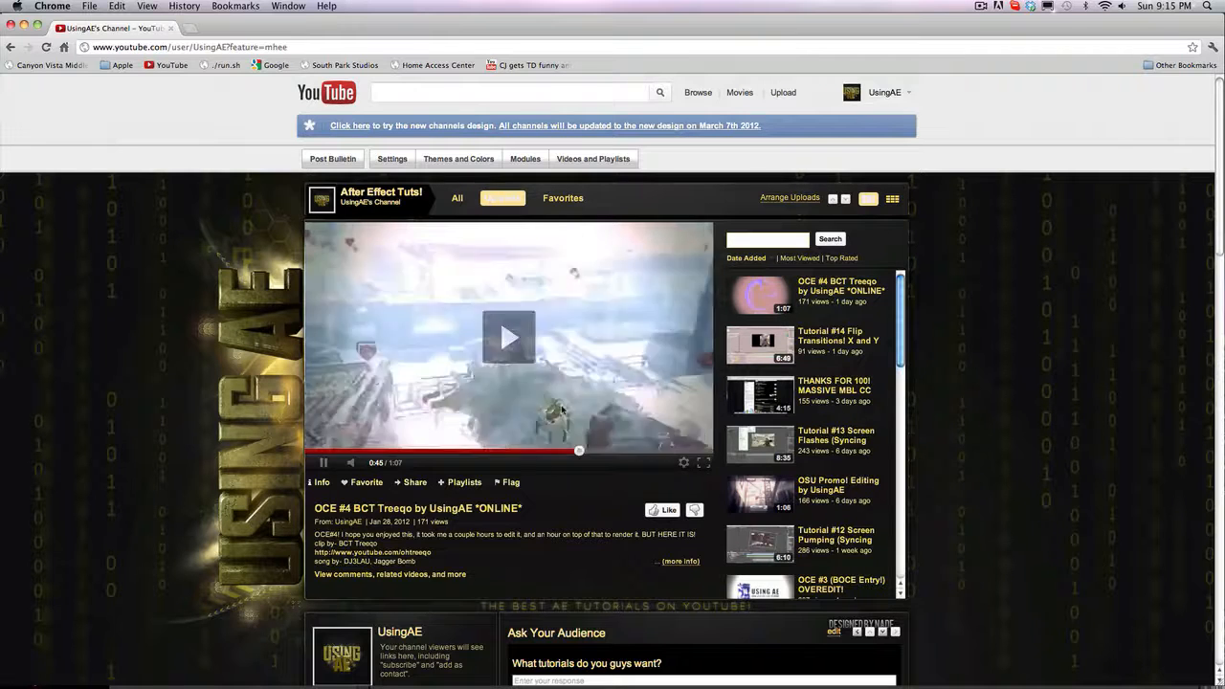
click(509, 337)
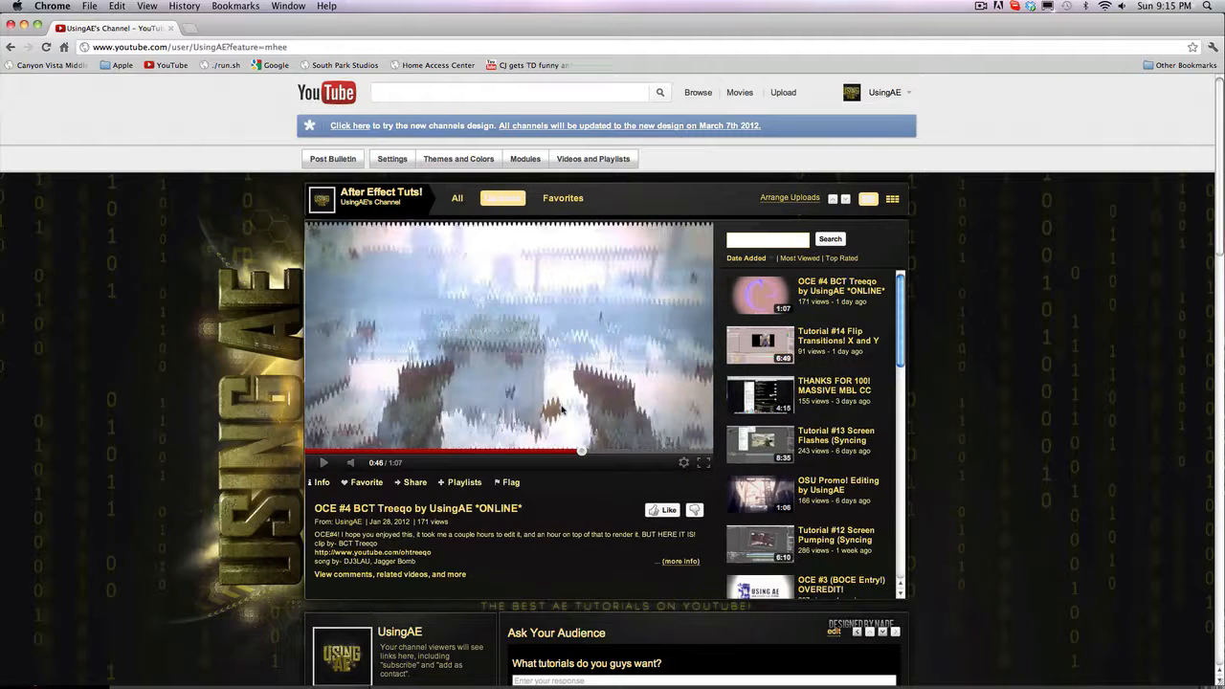
mouse_move(589, 464)
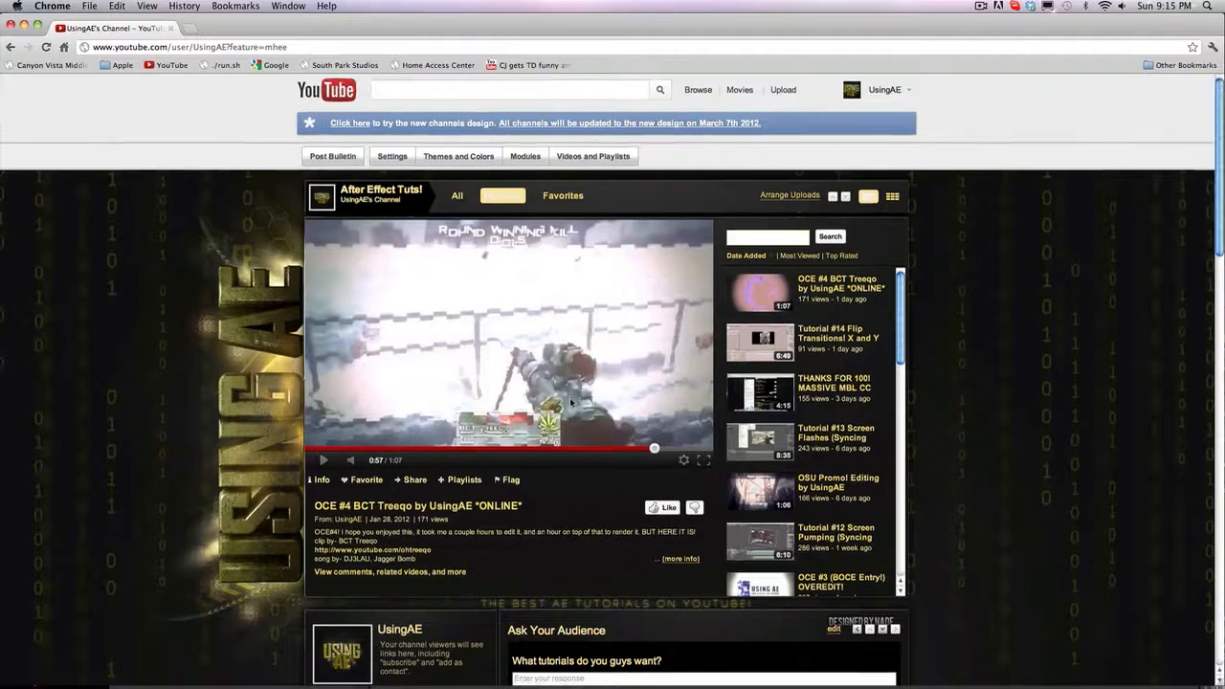
scroll(down, 3)
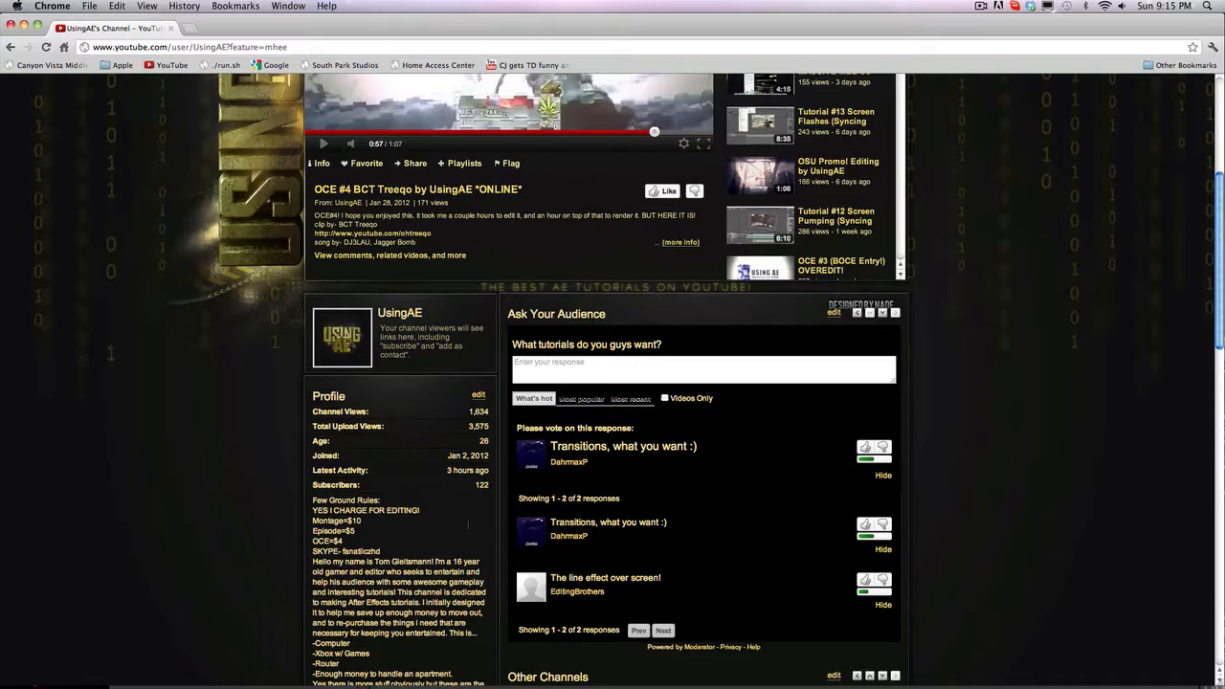
- Scroll down to the channel's Profile and Ask Your Audience sections
scroll(down, 3)
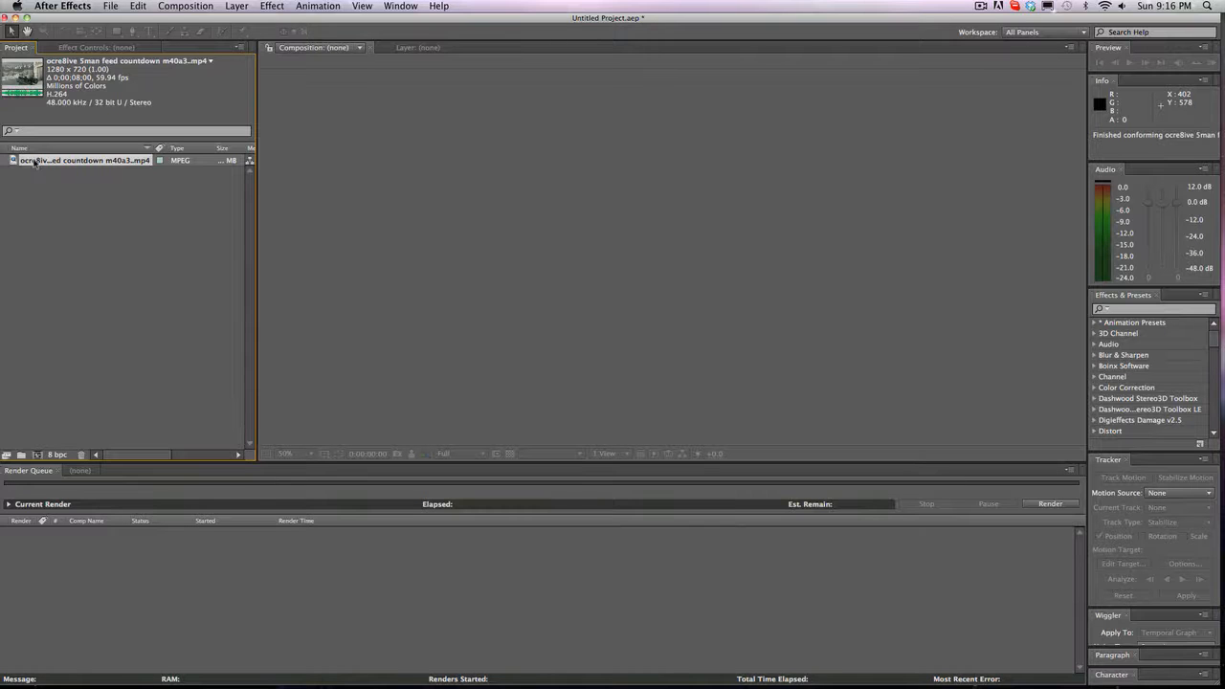
- Create Comp 1 at 1280×720, 59.94 fps with a black background color
click(185, 6)
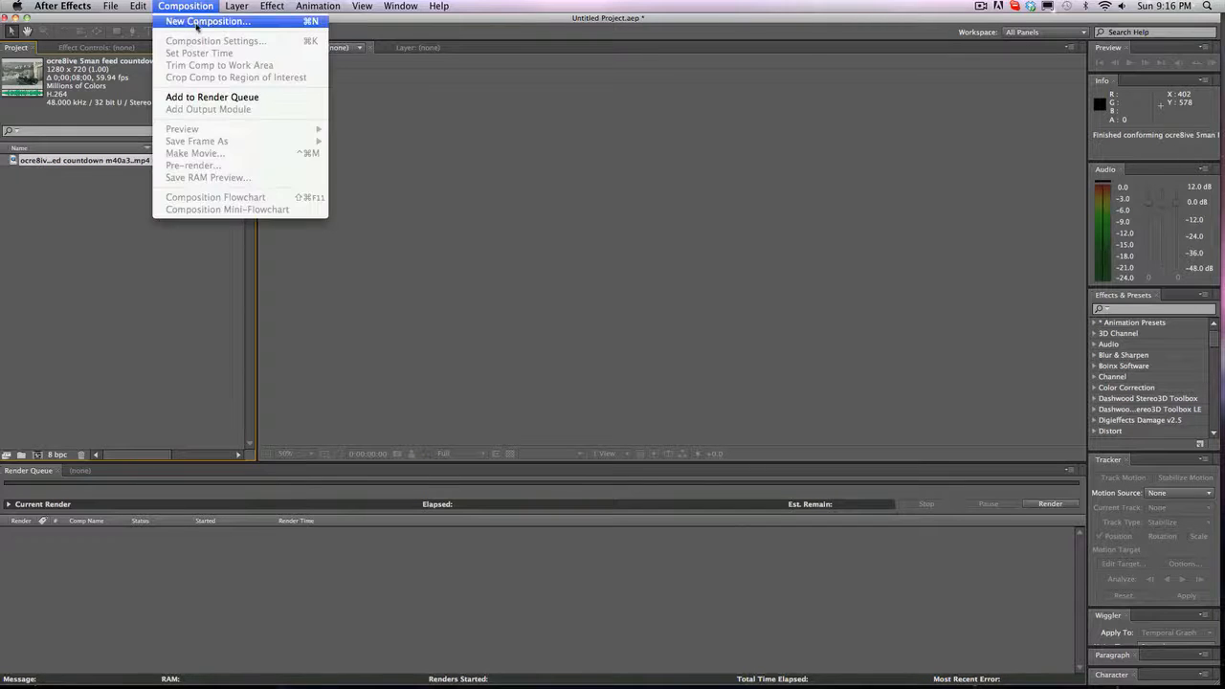
click(207, 21)
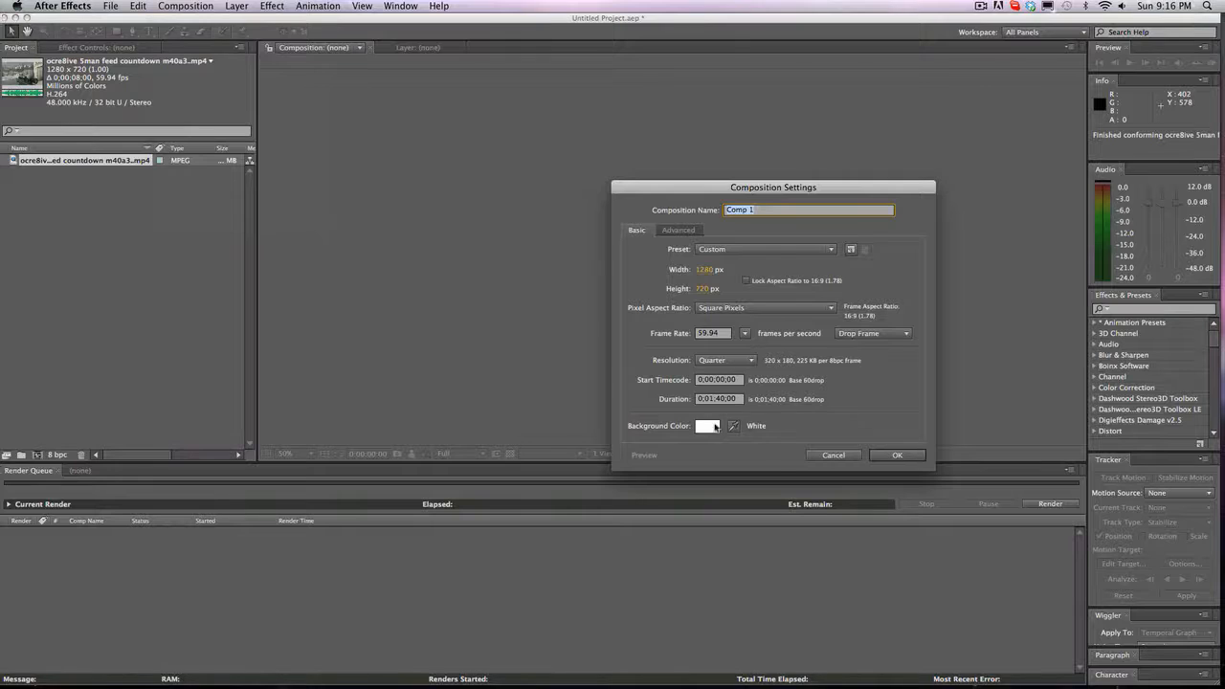
click(707, 425)
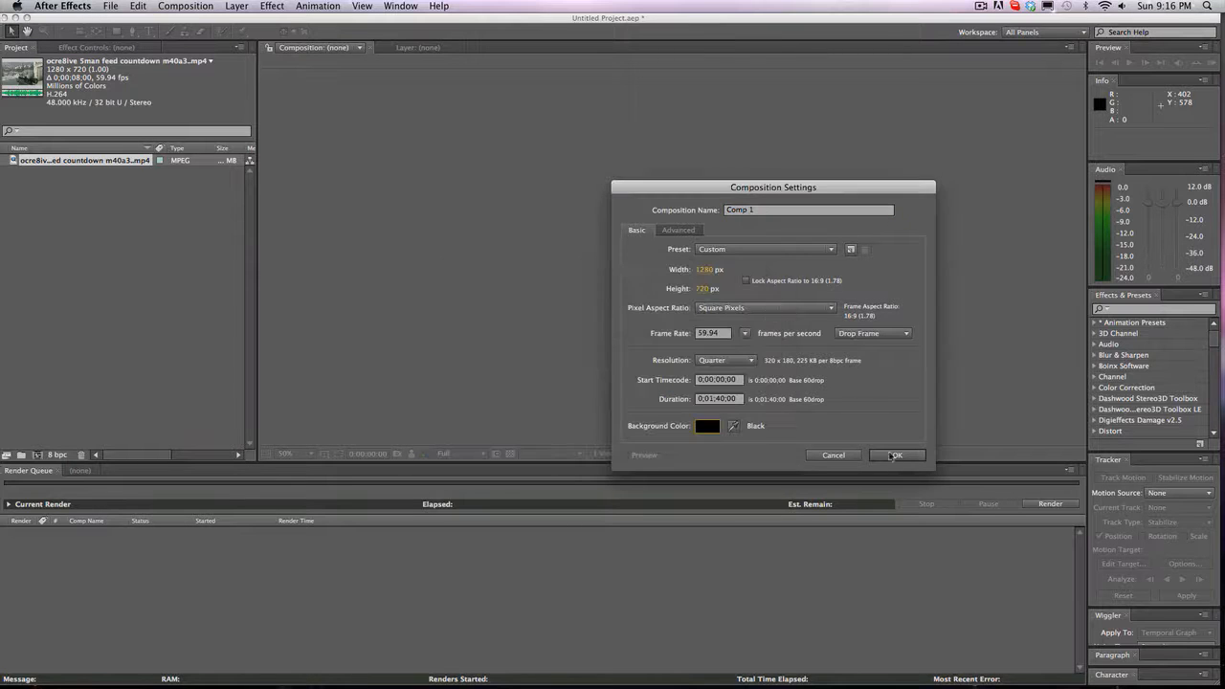
click(897, 454)
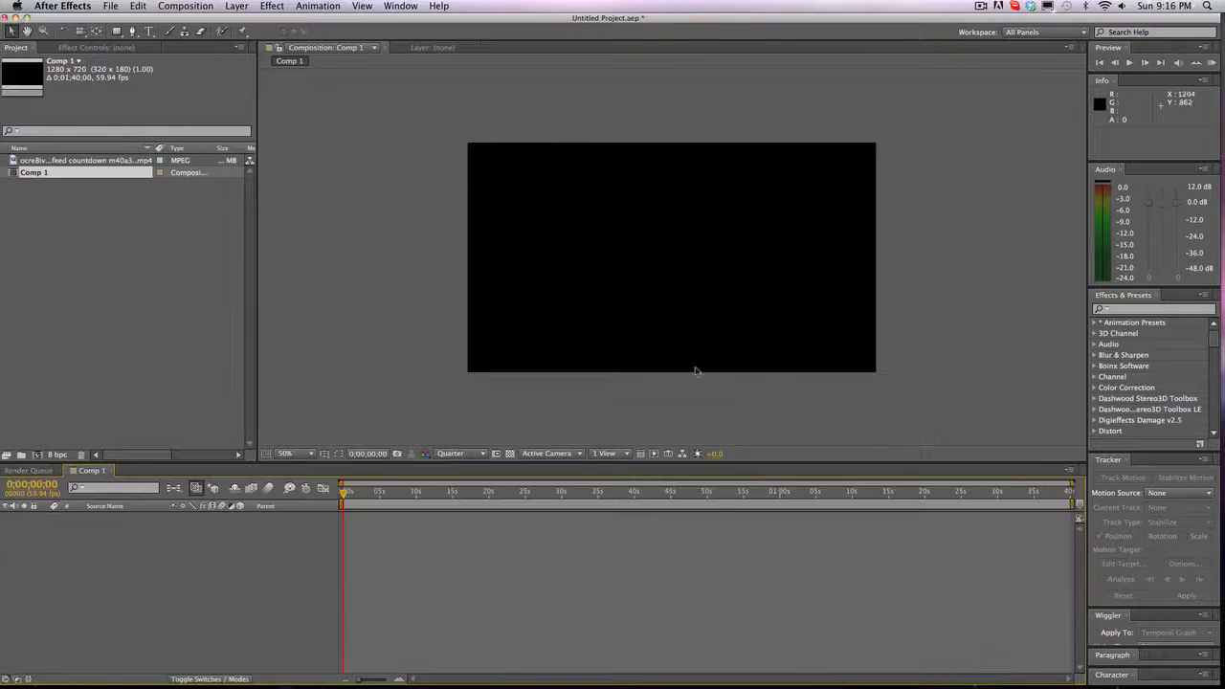
click(84, 160)
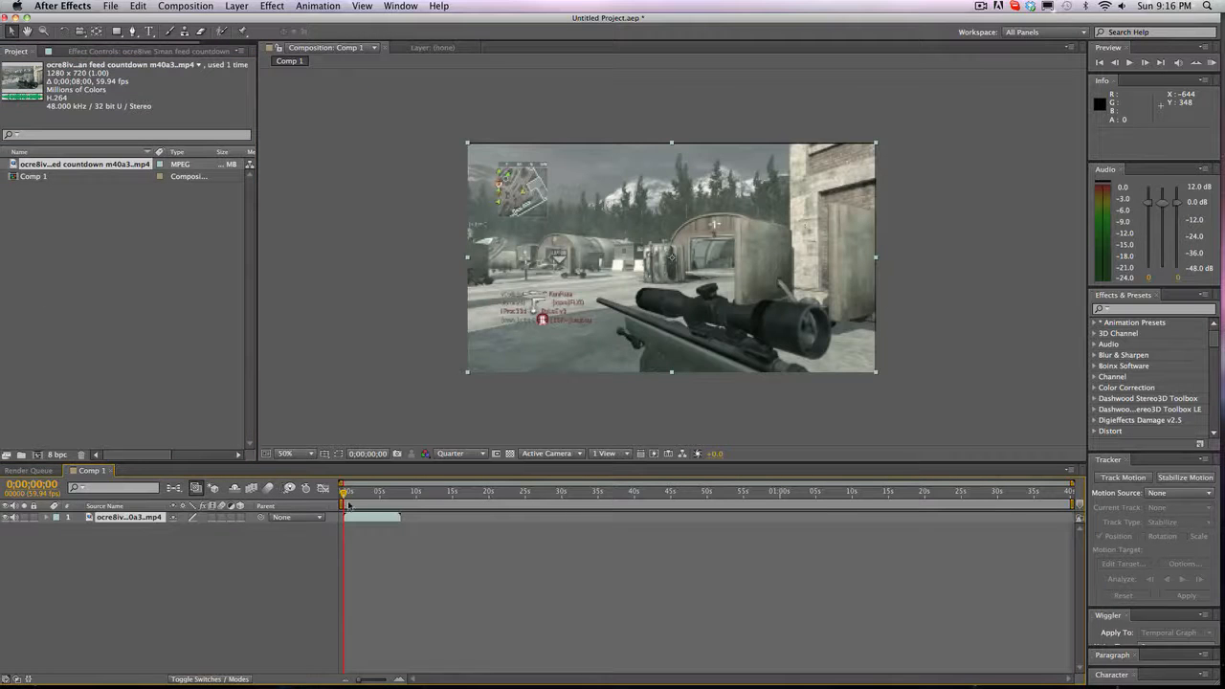
- Scale the gameplay clip to 108% and add wiggle(1,3) expressions to Position and Rotation
click(350, 491)
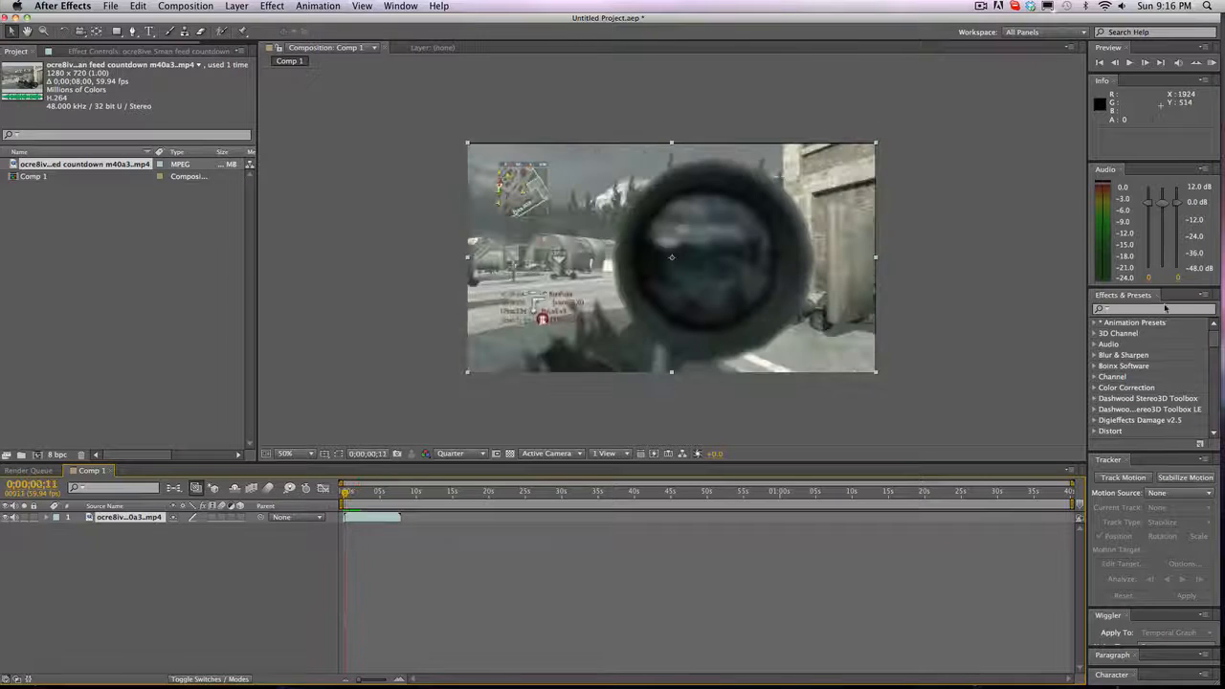
text(twixtors)
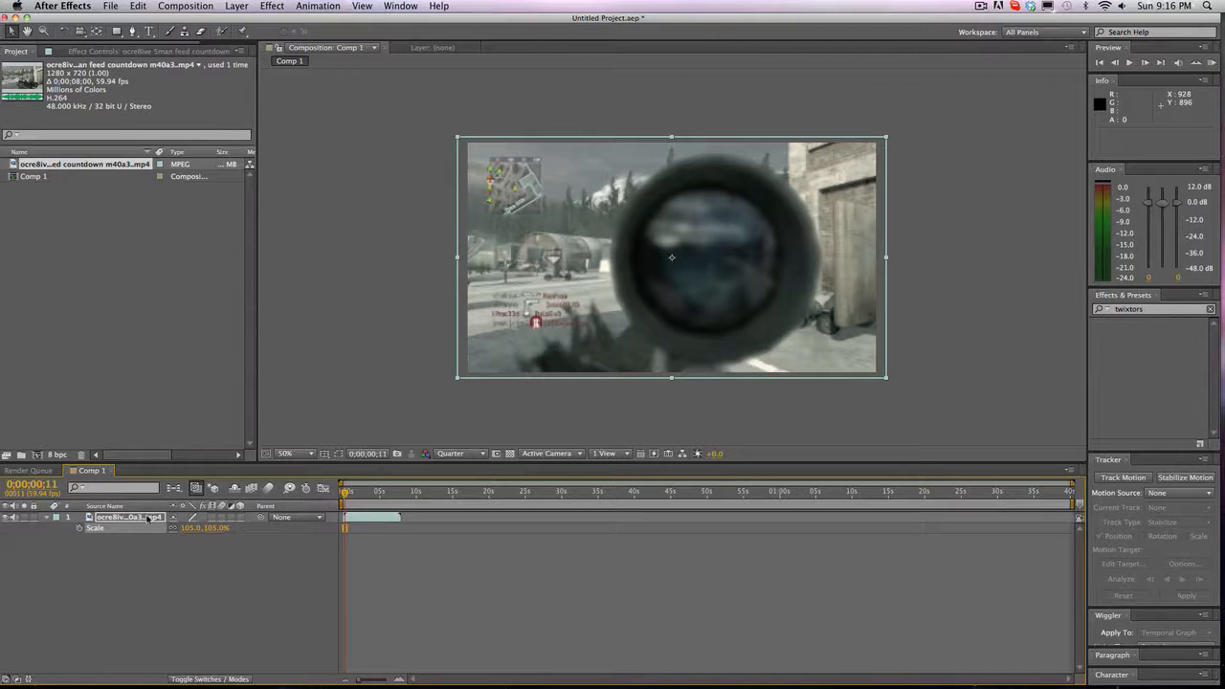
click(79, 527)
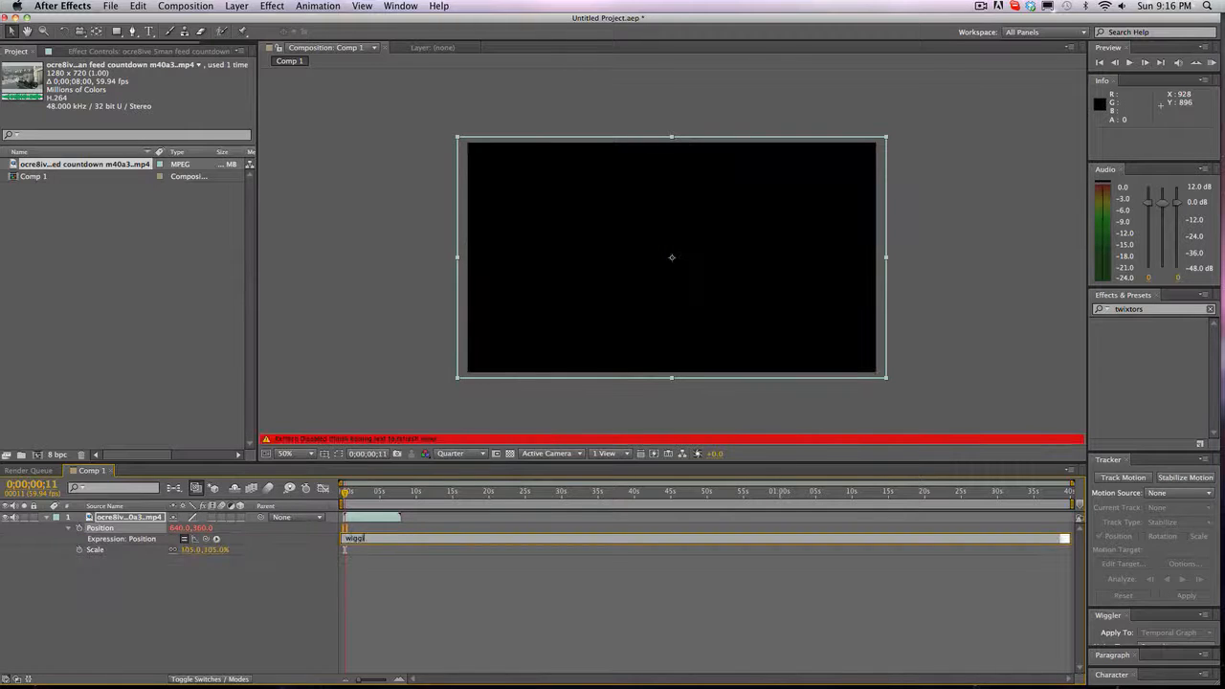
text(wiggle(1,3))
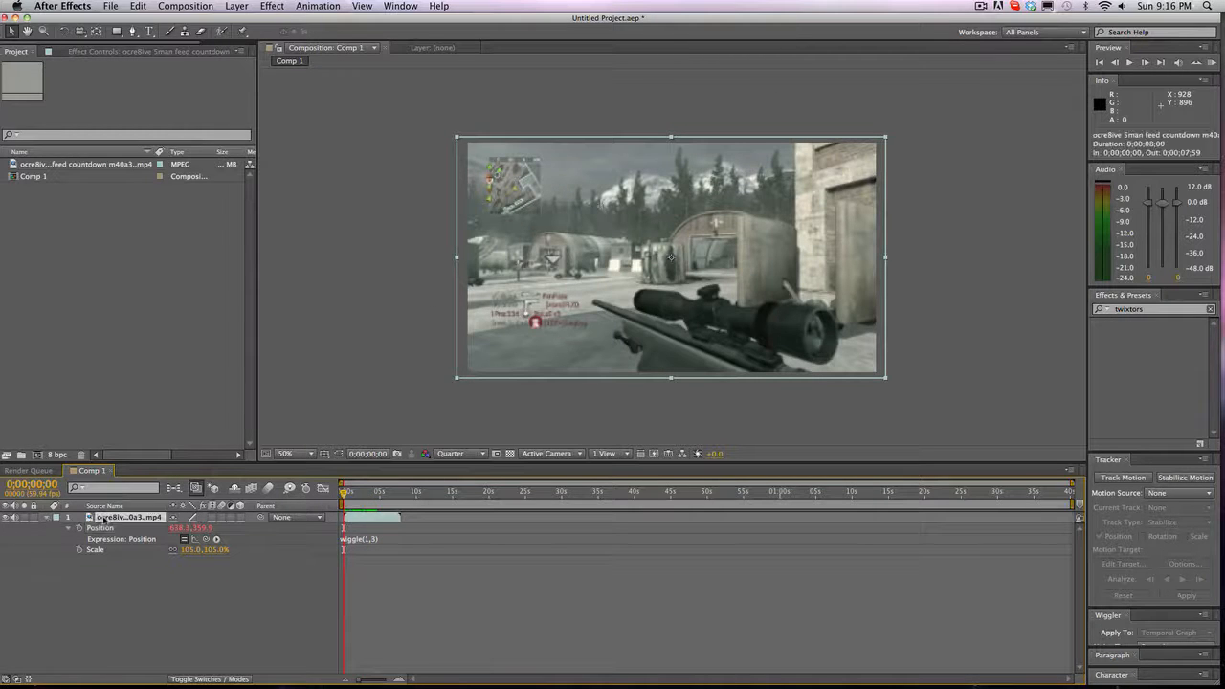
click(80, 549)
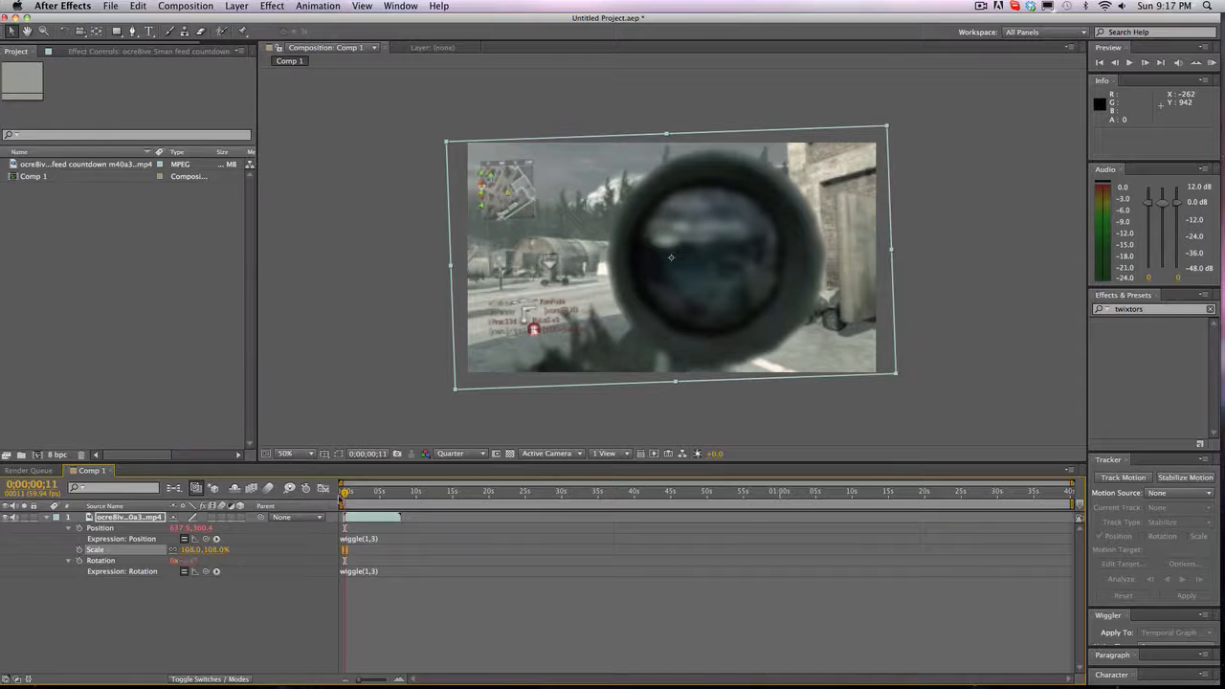
click(373, 491)
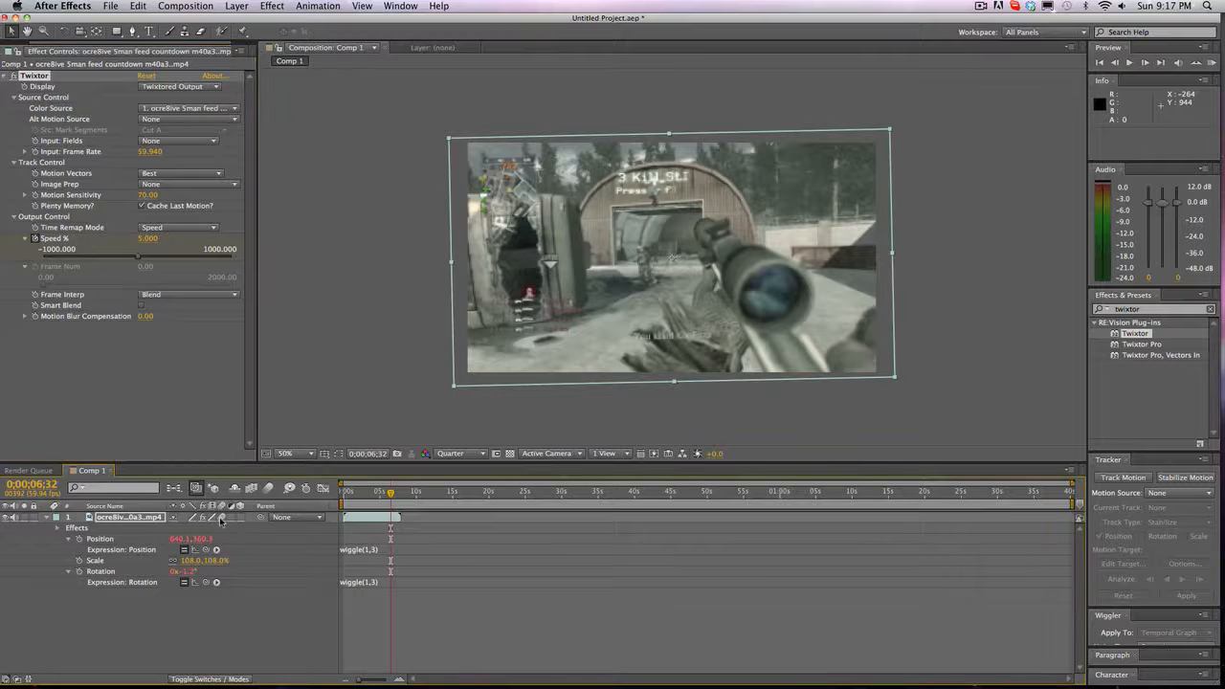
- Set Twixtor speed to 5% and enable Layer > Frame Blending
click(235, 6)
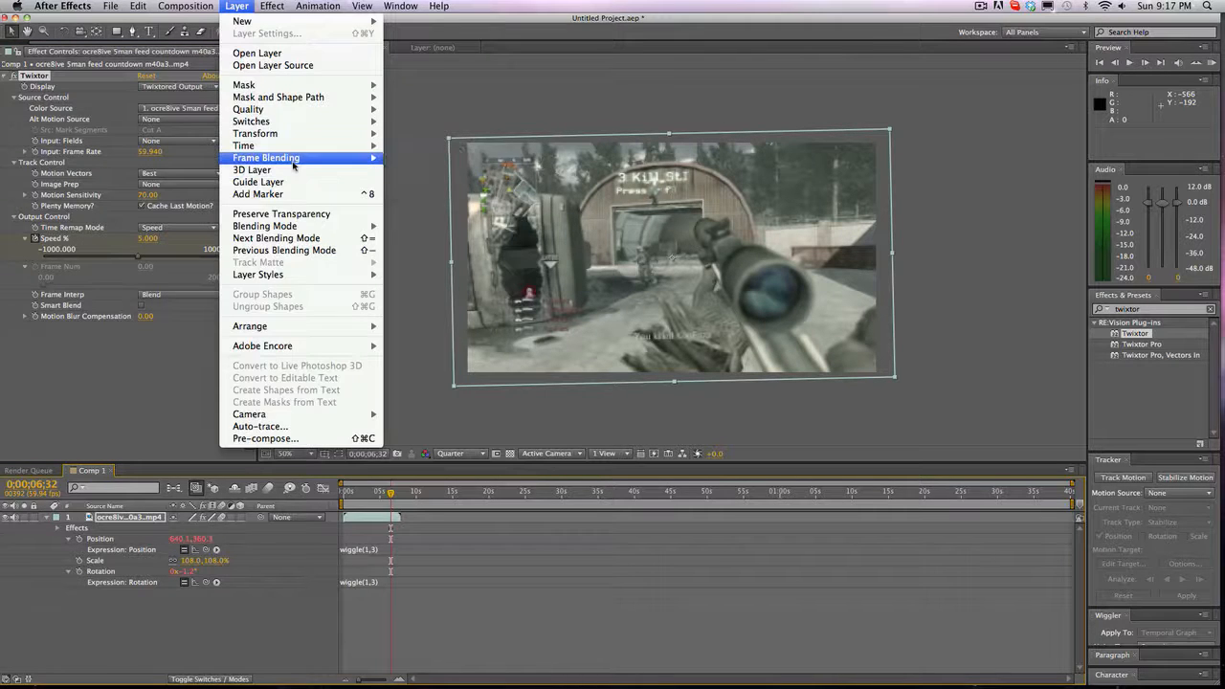
mouse_move(244, 146)
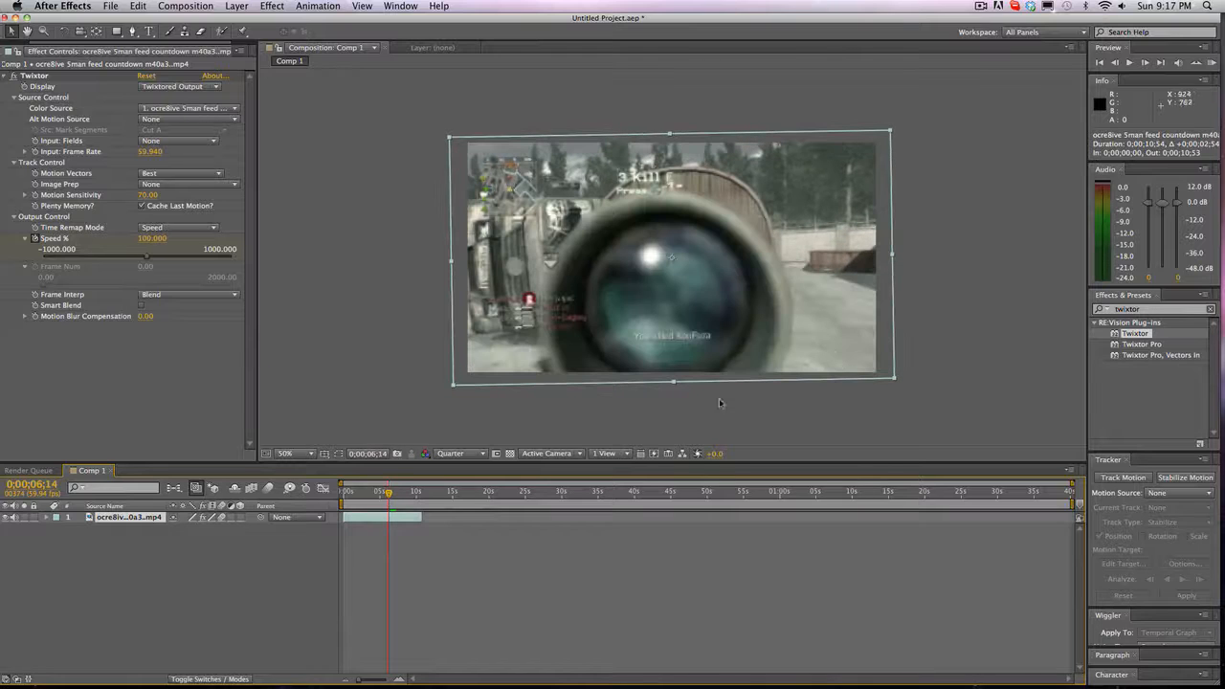
click(399, 491)
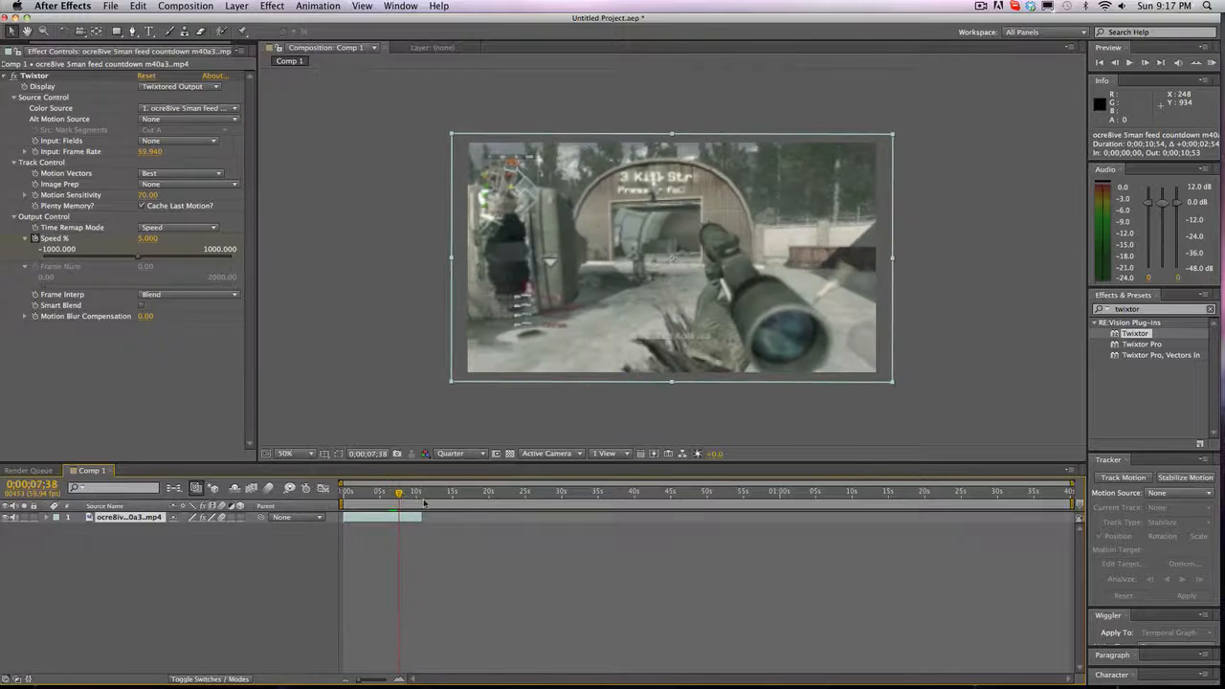
- Add an adjustment layer above the clip with Wave Warp and edit its Wave Height
click(236, 6)
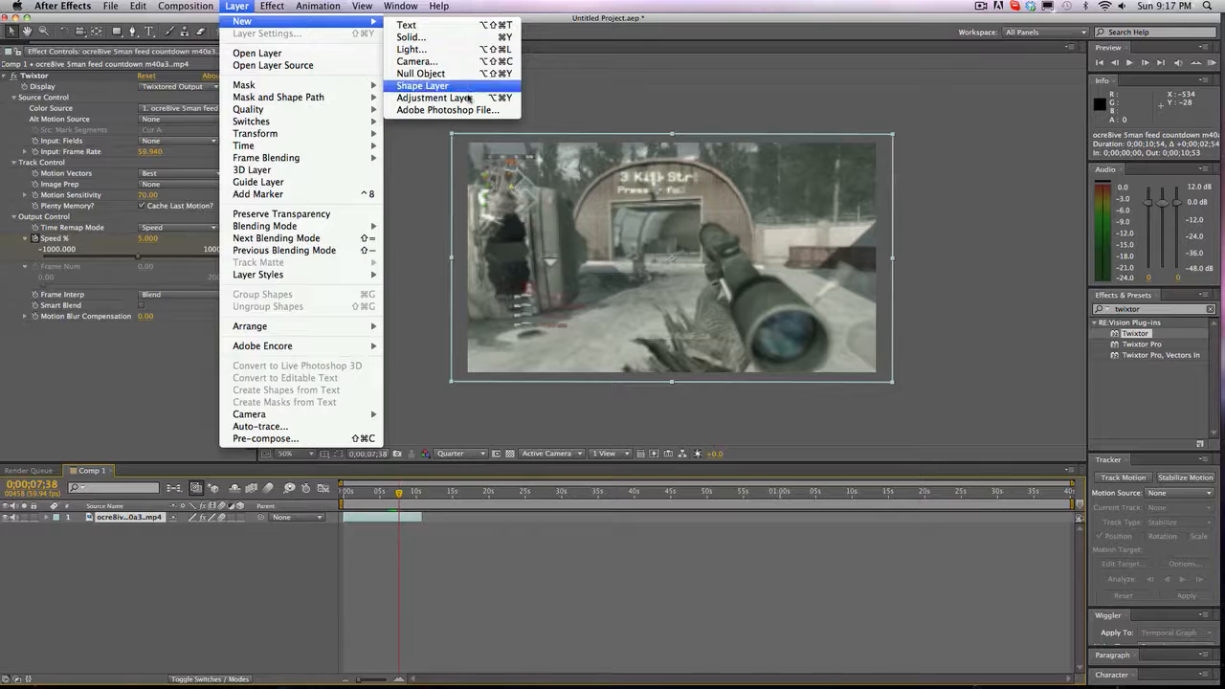
click(440, 97)
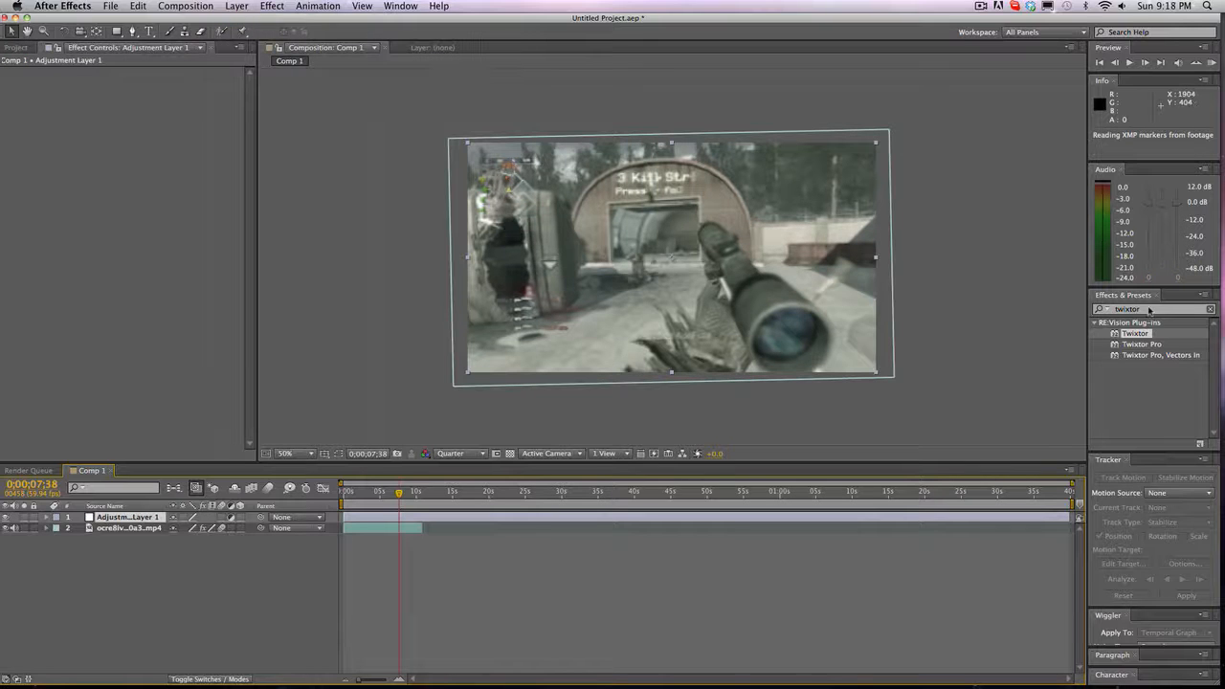
text(wave warp)
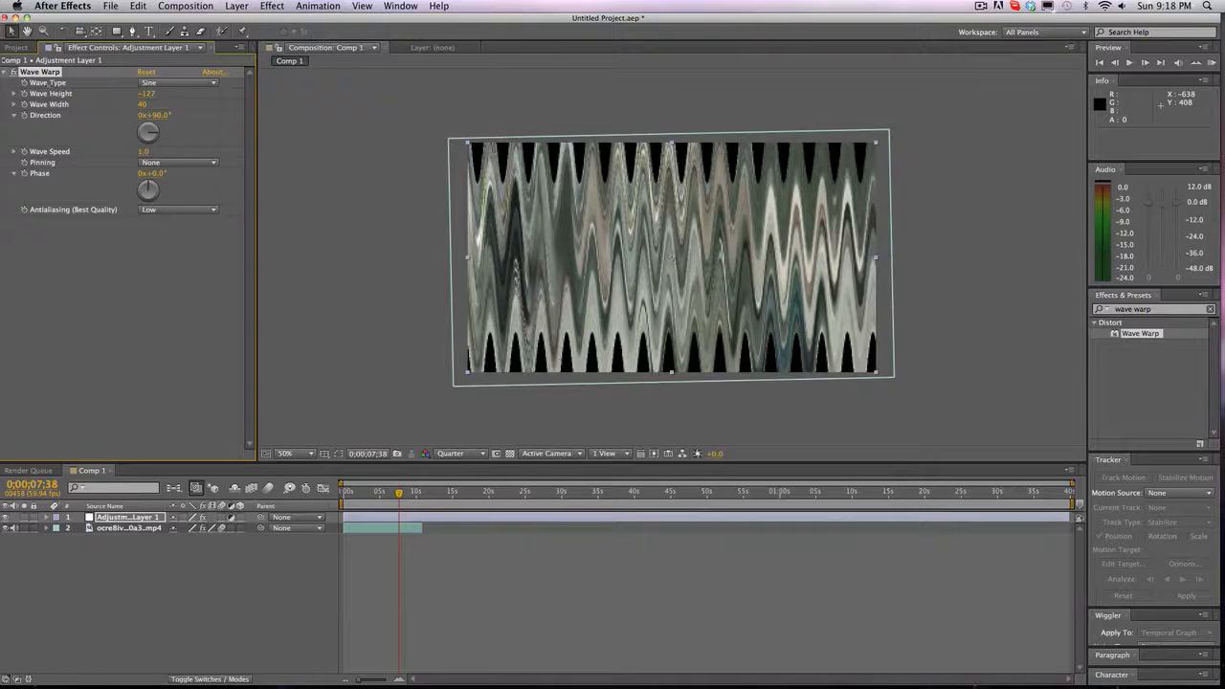
click(143, 93)
text(1)
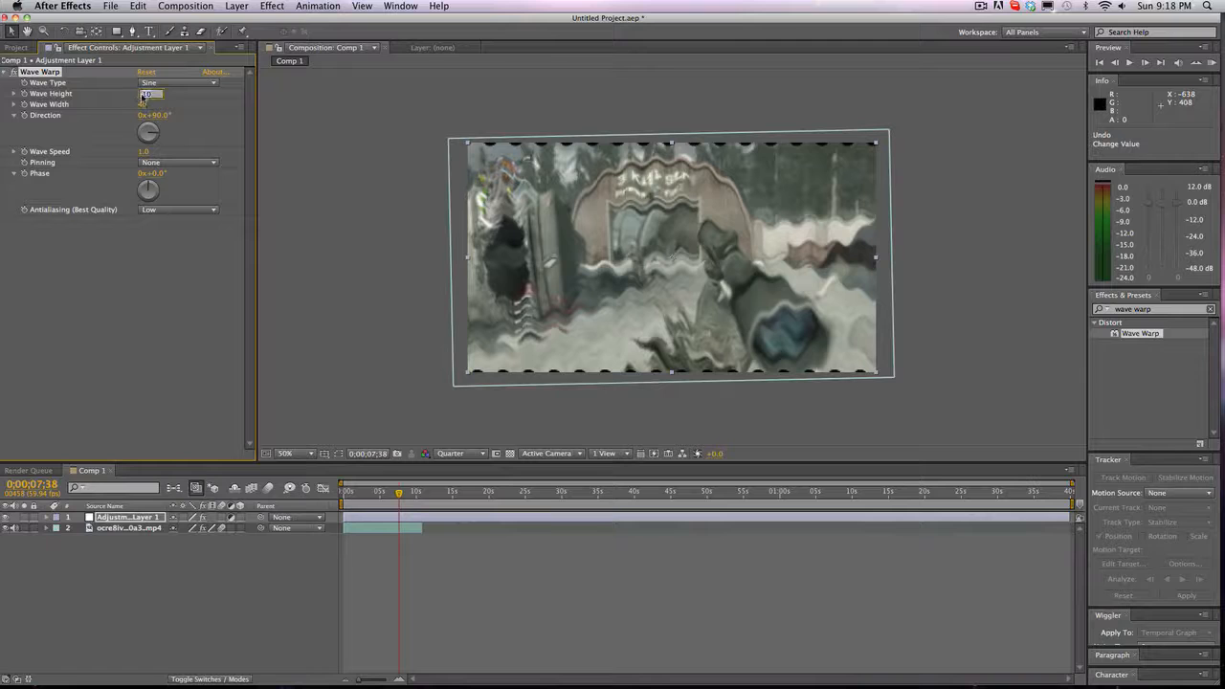
text(0)
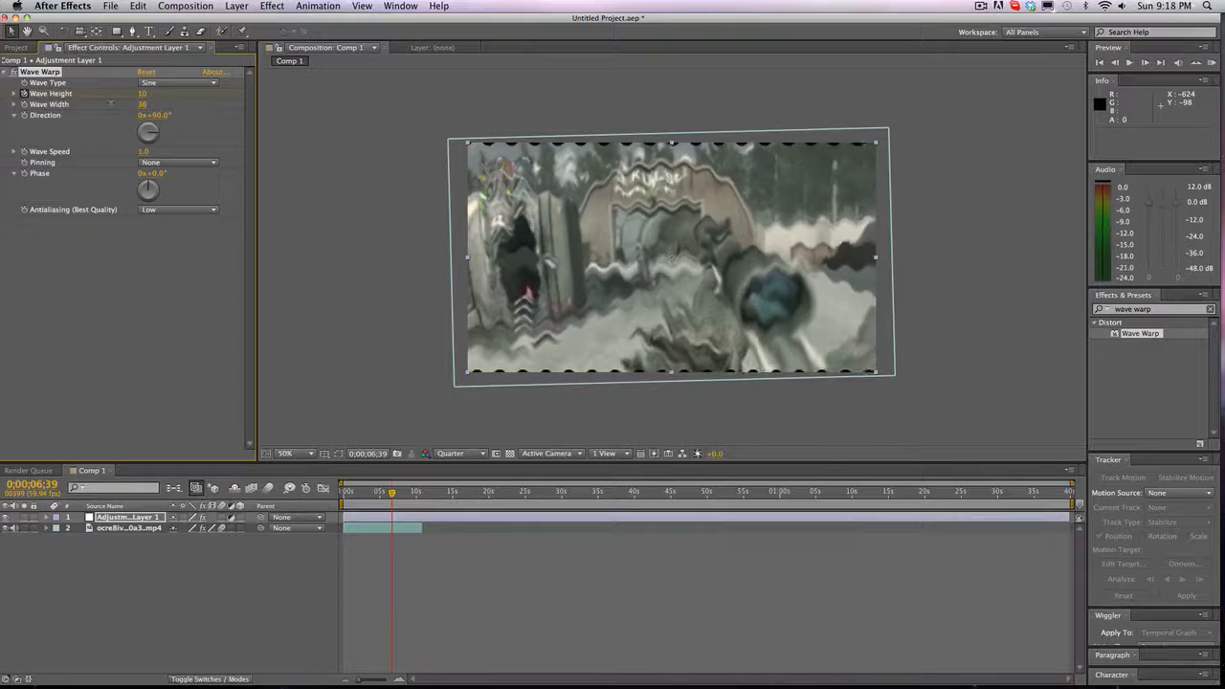
- Try narrower widths and square waves, settling on sine, height 10, width 10
click(142, 103)
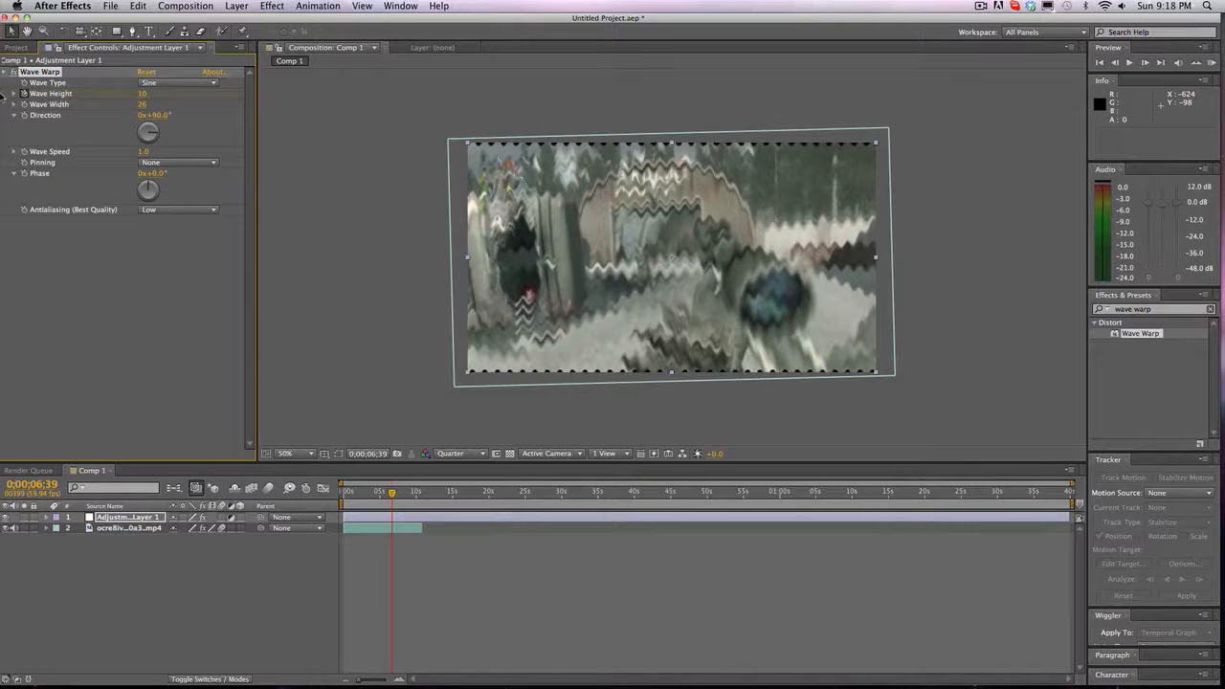
click(143, 103)
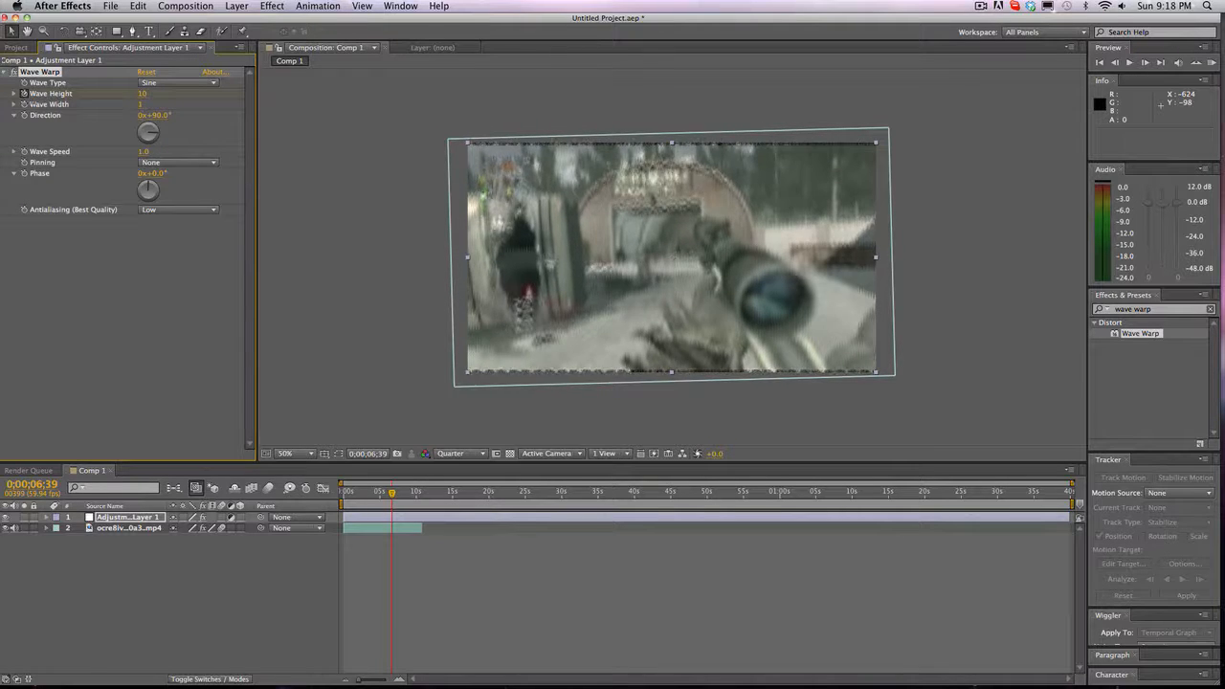
click(142, 103)
text(0)
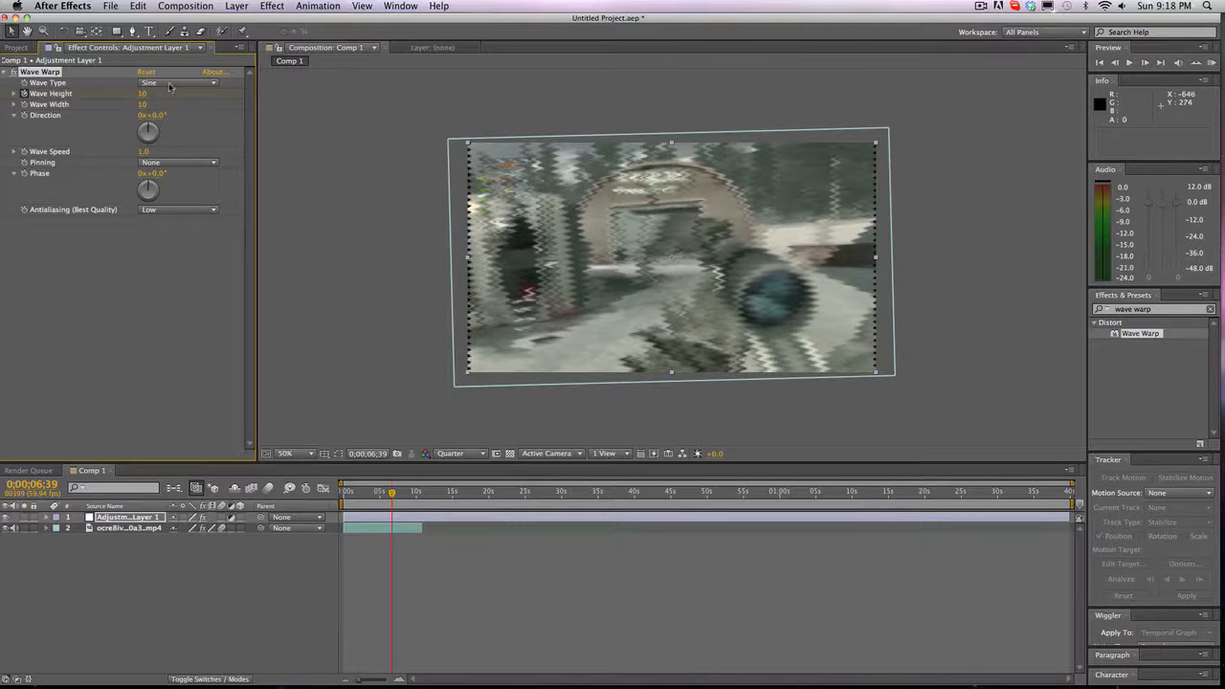
click(178, 82)
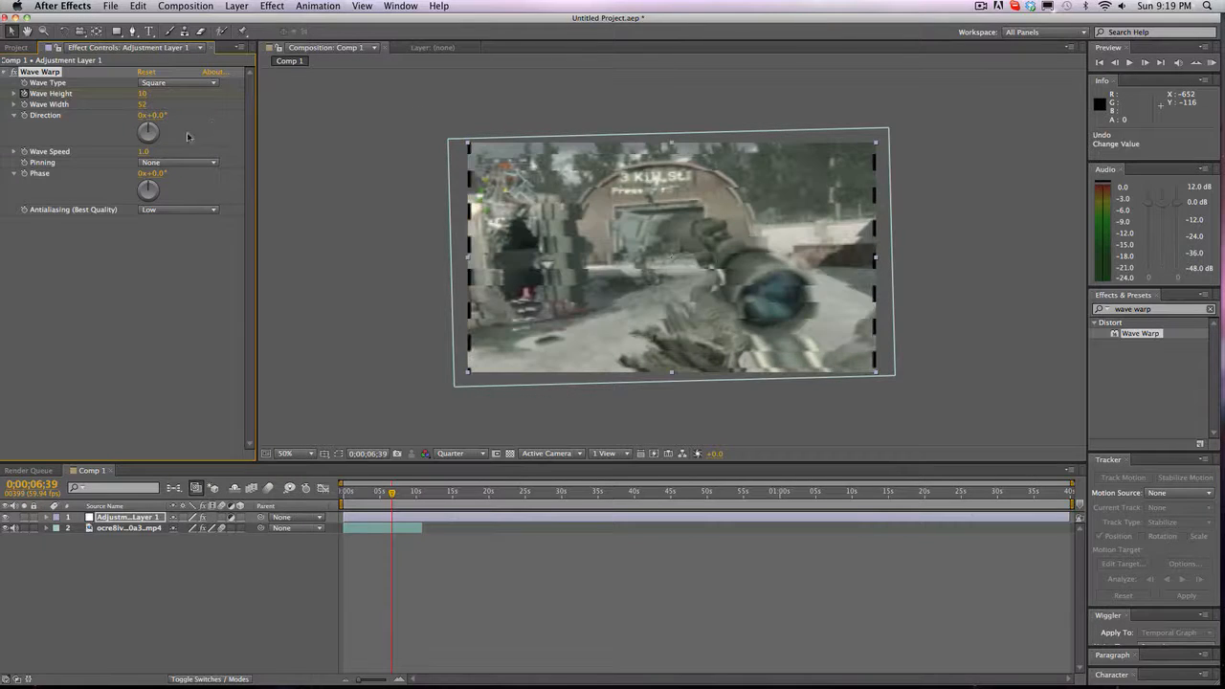
click(177, 82)
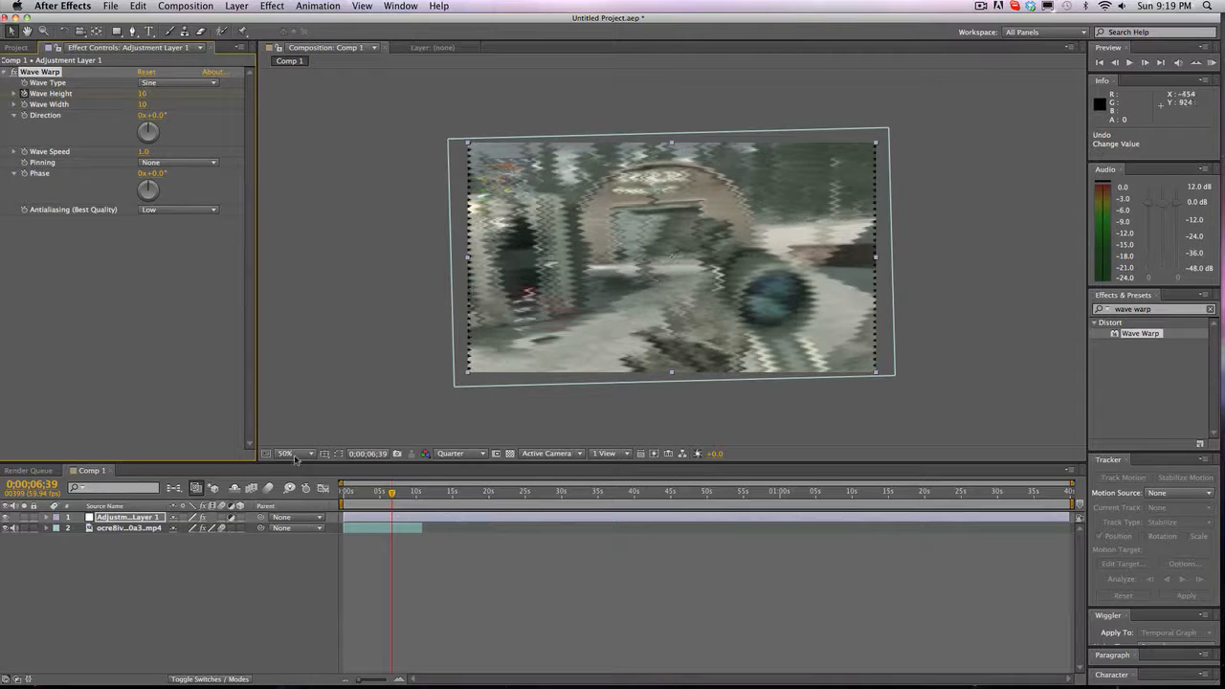
- Enable the Wave Height stopwatch and keyframe it 10, 20, then 0
click(46, 517)
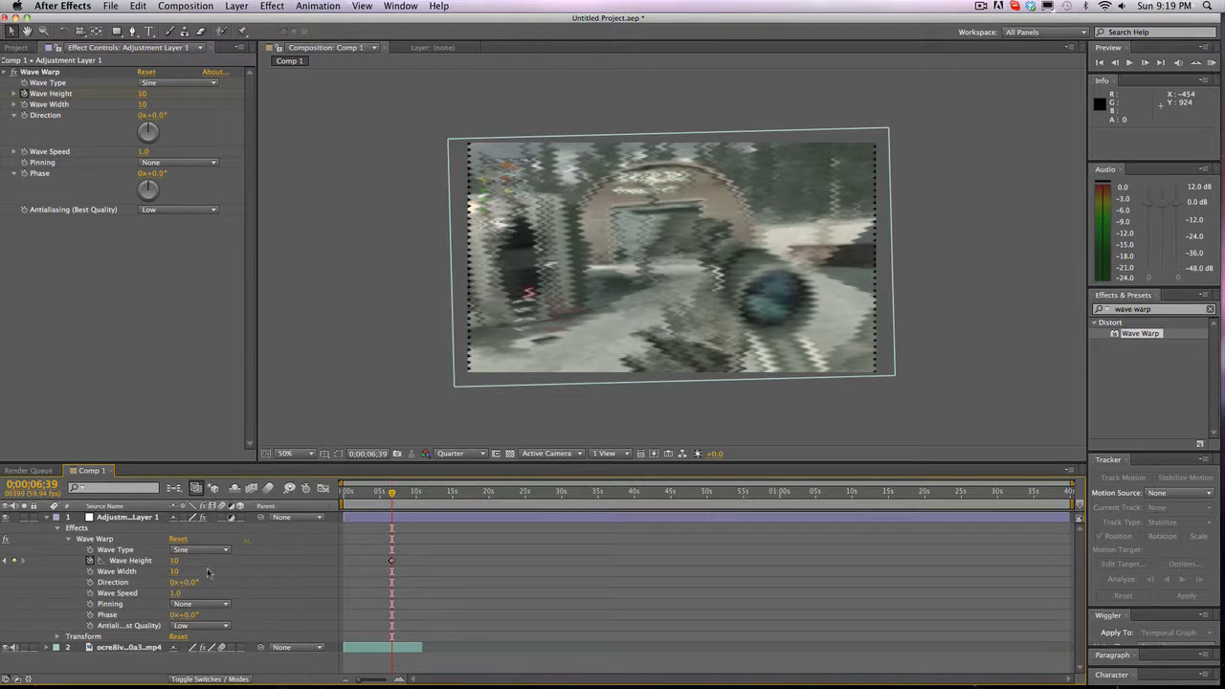
click(1143, 62)
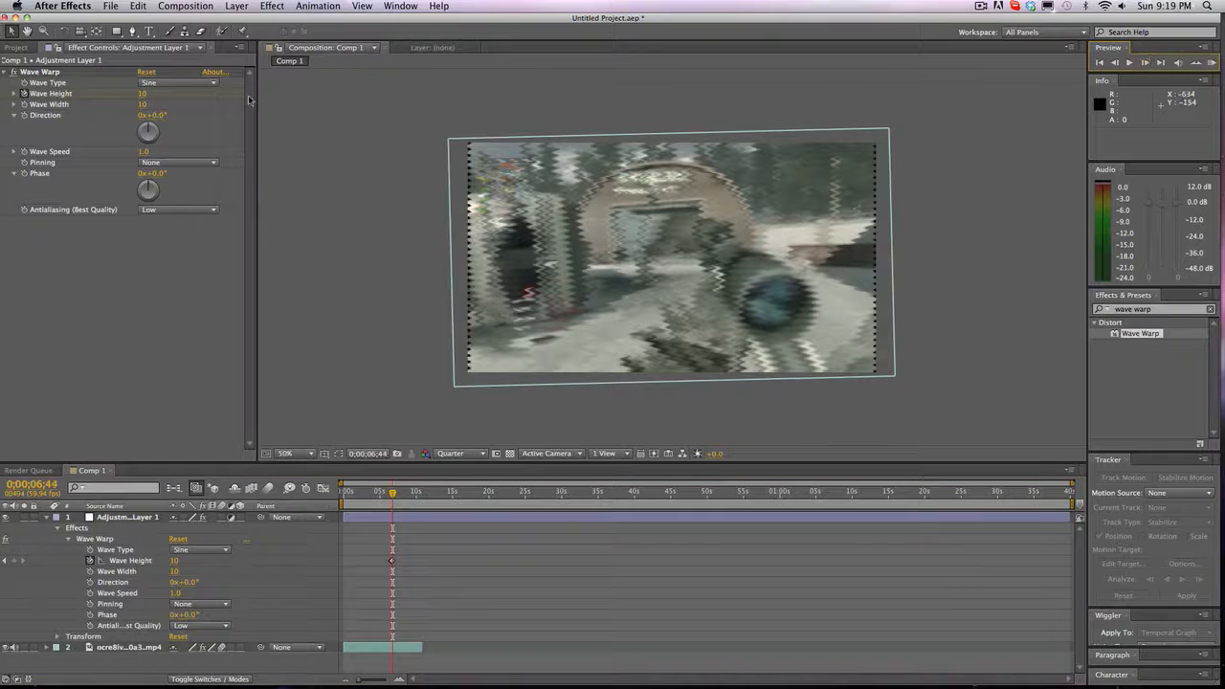
click(144, 93)
text(20)
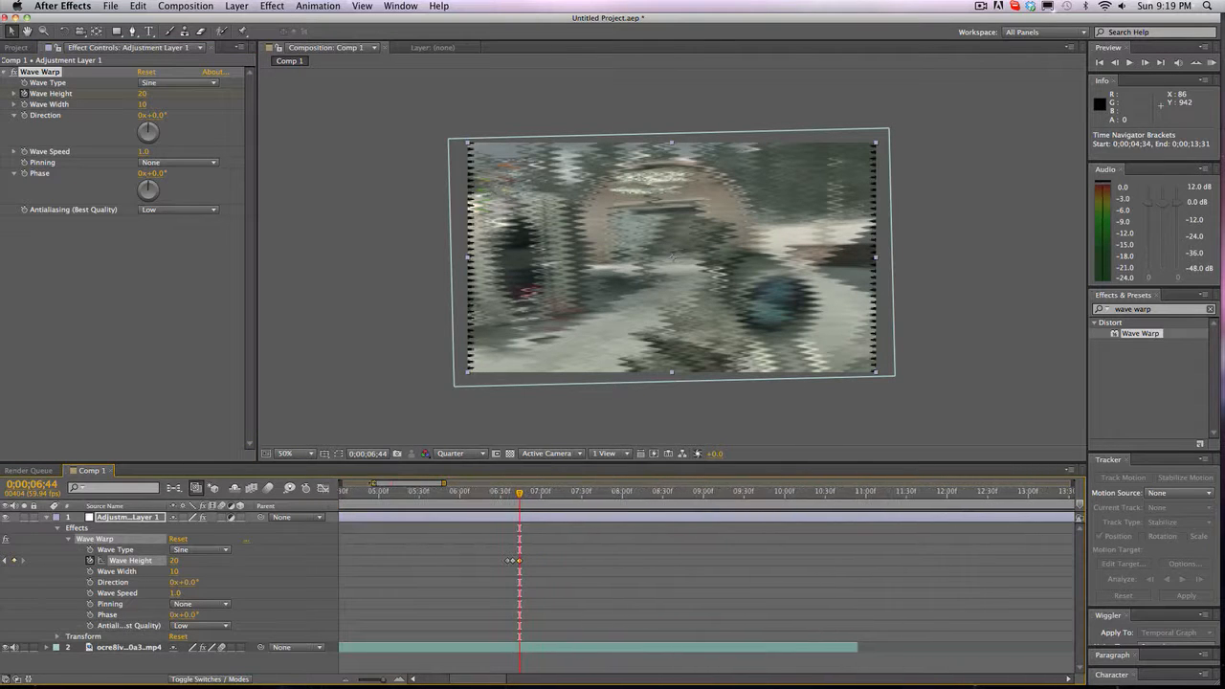
mouse_move(541, 498)
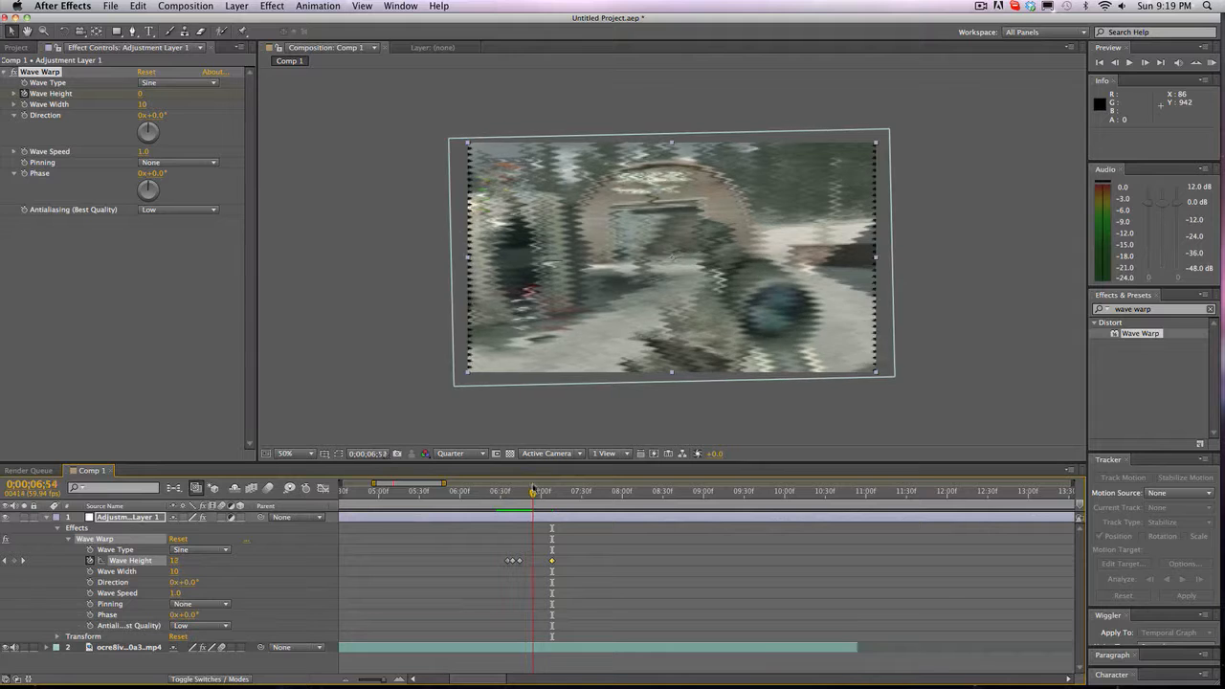
drag(533, 491, 488, 492)
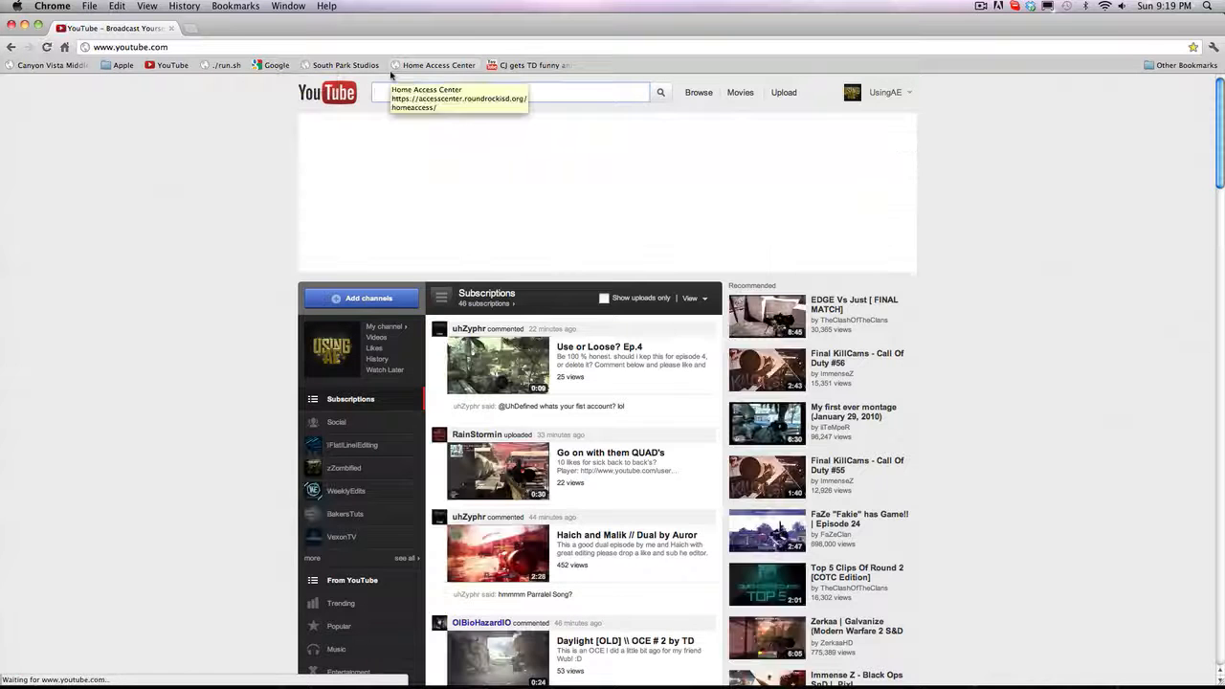
- Search 'BoLT Action ep 28' and open BoLT Action! - Episode 28! (INSANE)
text(BoLT Action ep 28)
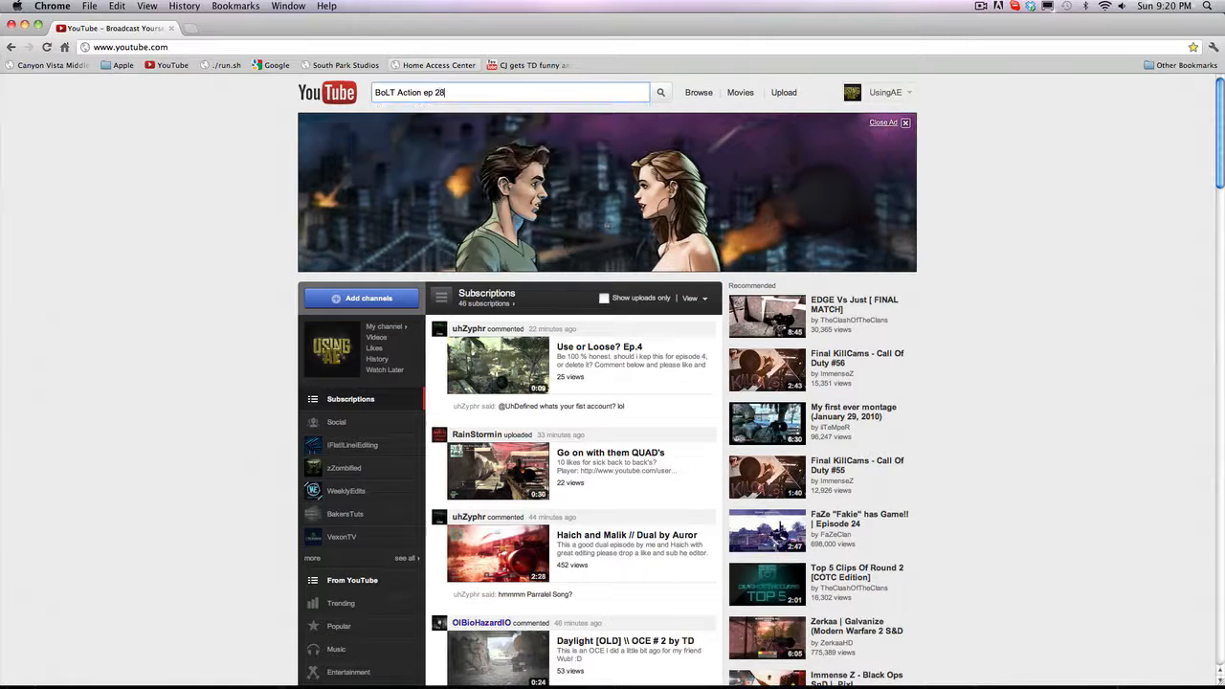
click(661, 92)
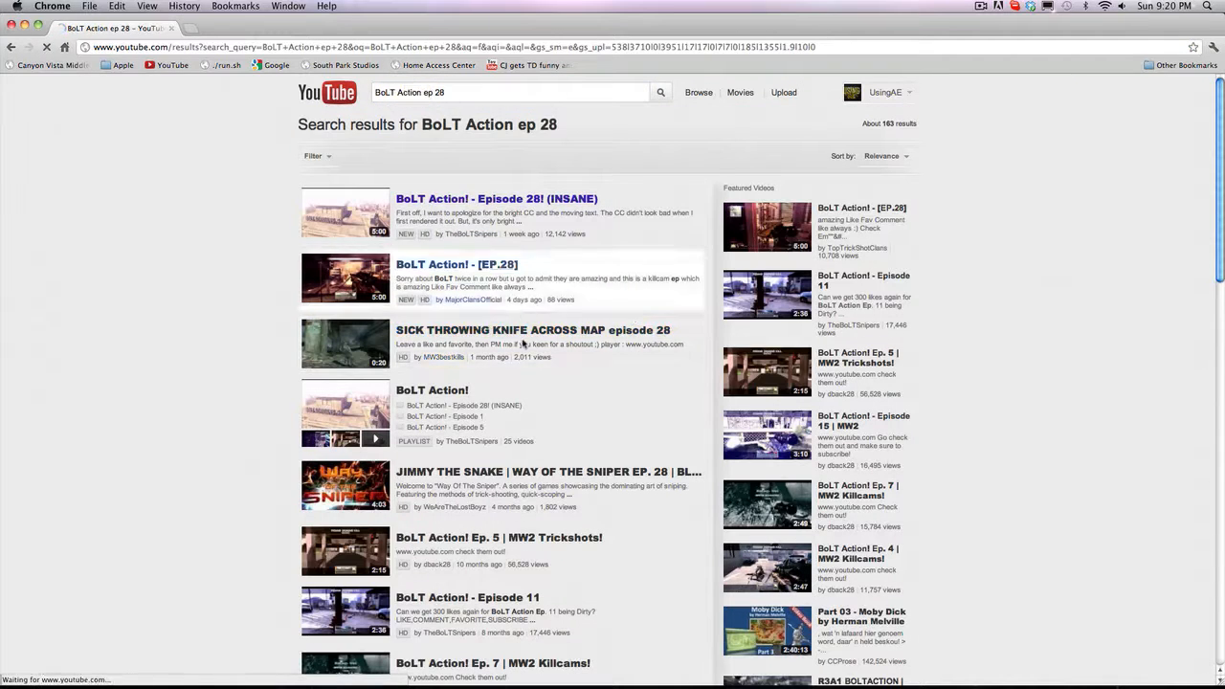
click(496, 198)
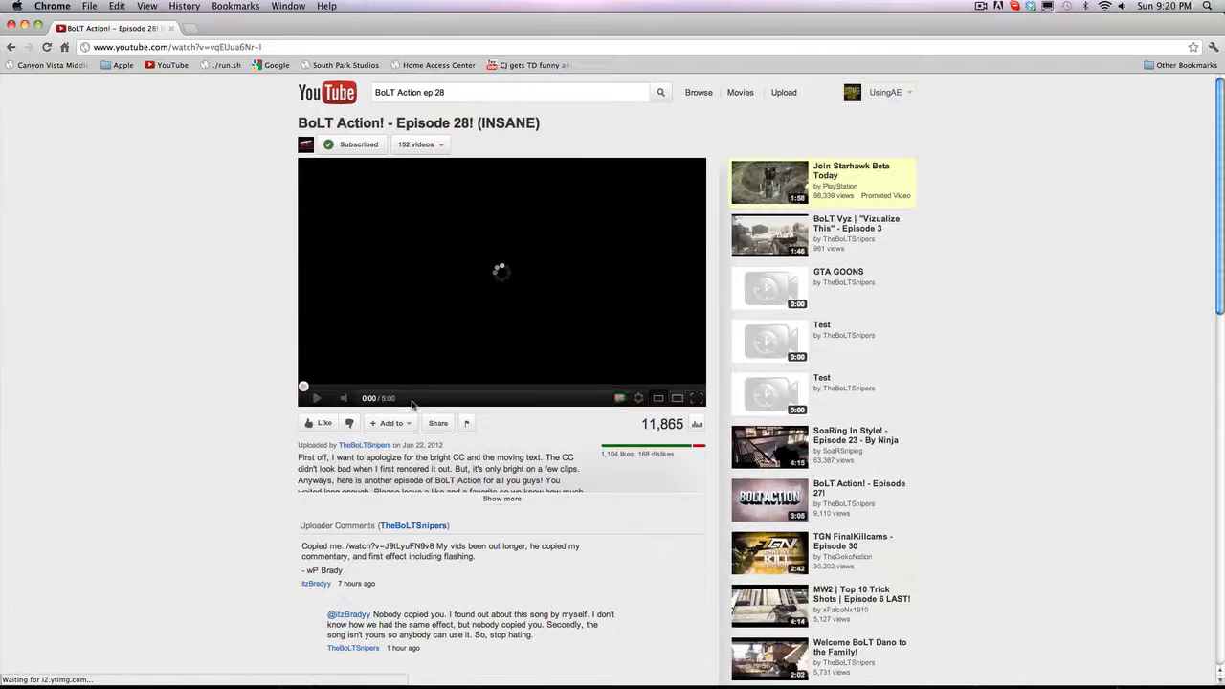
click(316, 398)
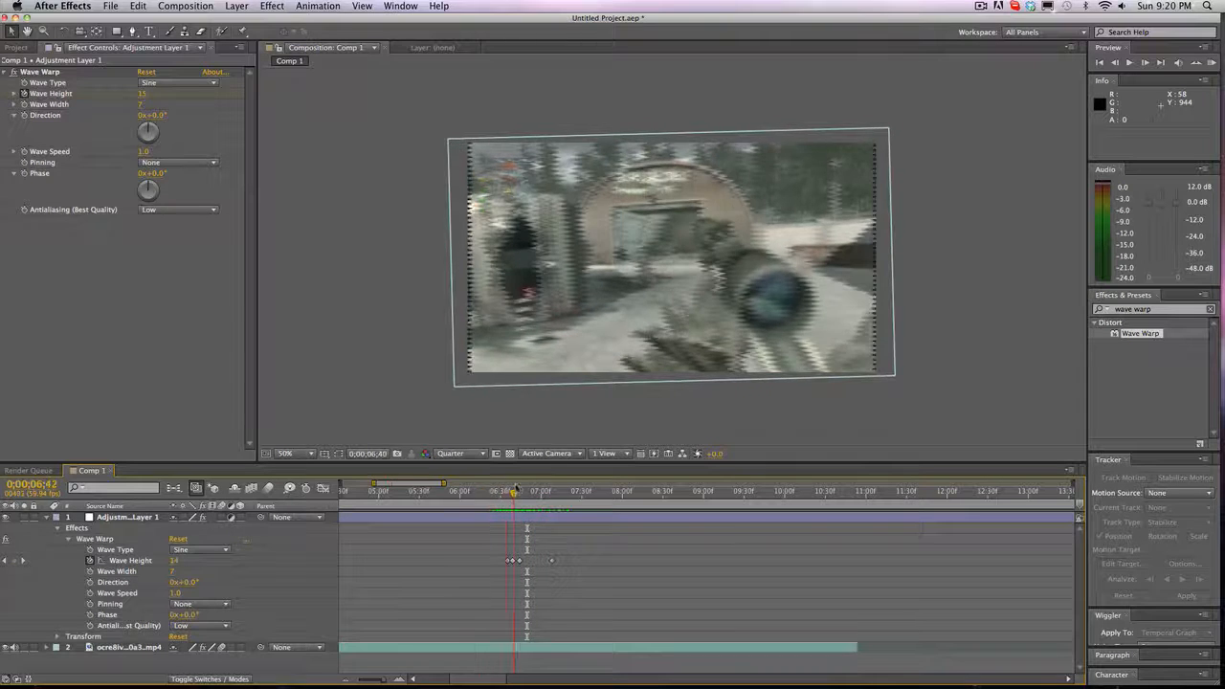
- Rotate Wave Warp direction to about 83° and set antialiasing to high quality
drag(148, 131, 158, 124)
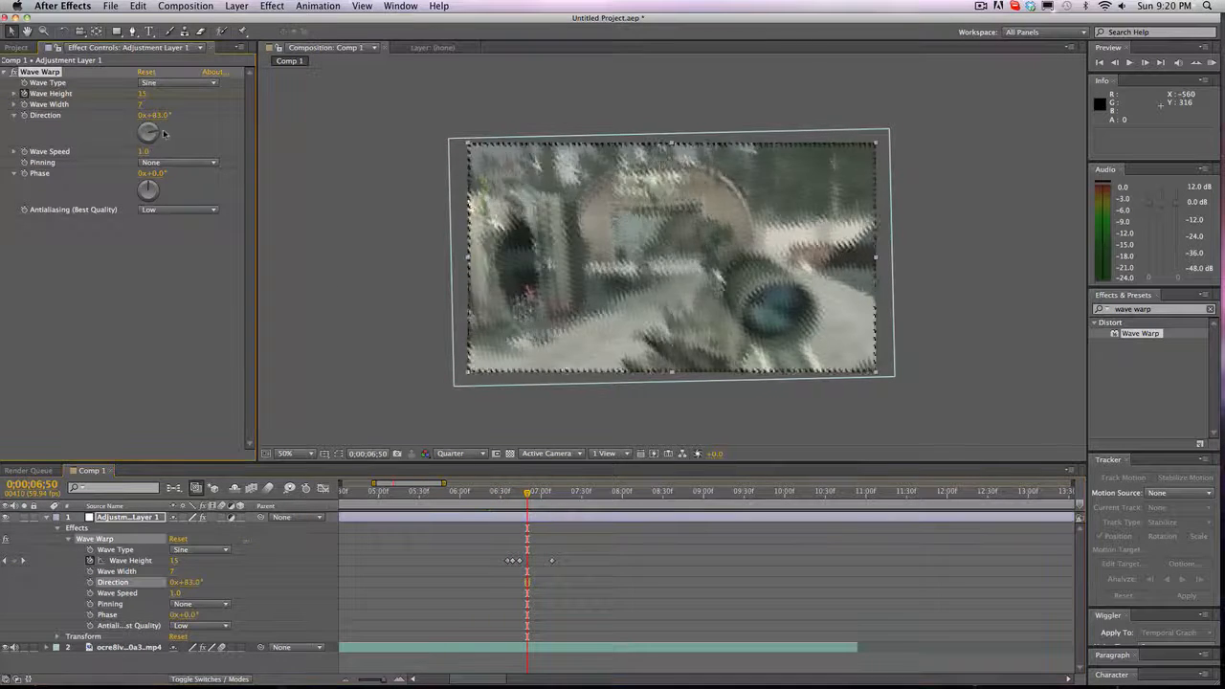
drag(154, 114, 167, 115)
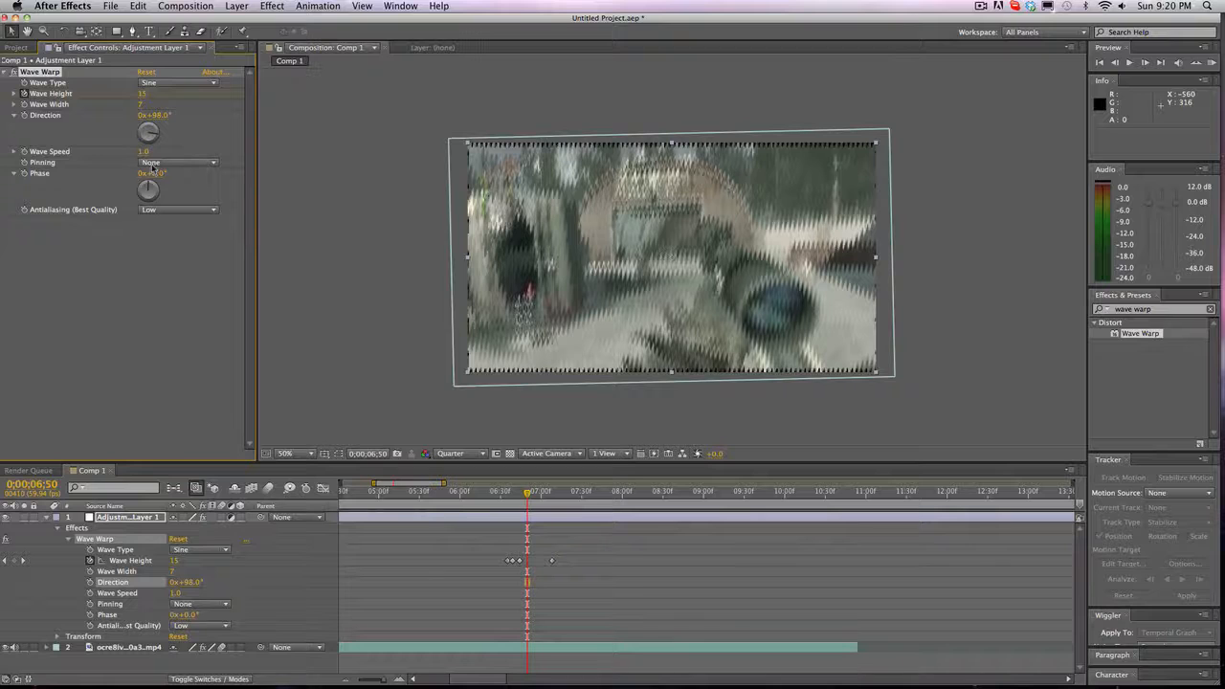
click(177, 208)
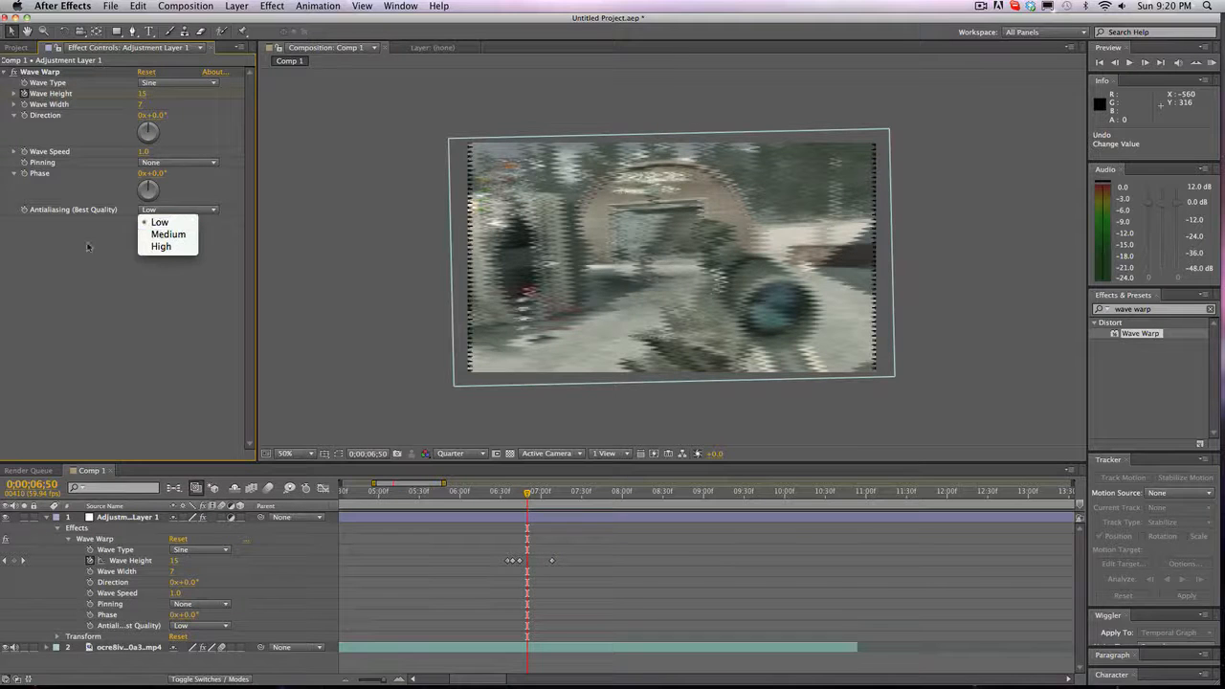
click(161, 246)
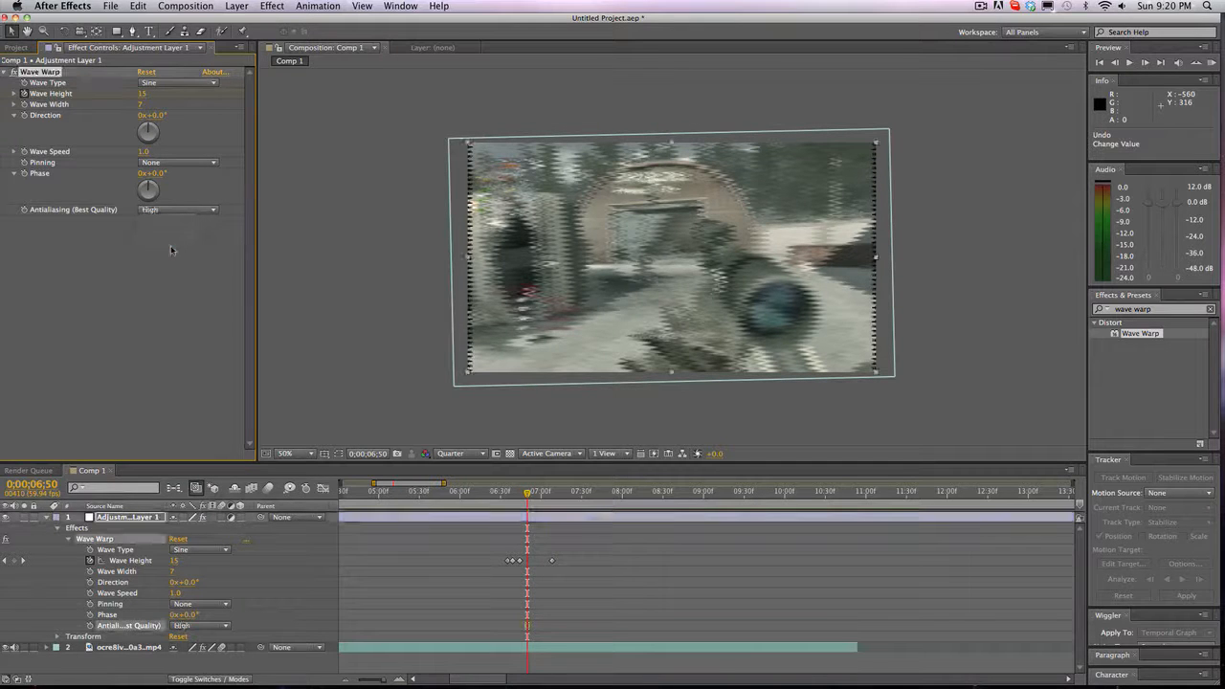
click(177, 210)
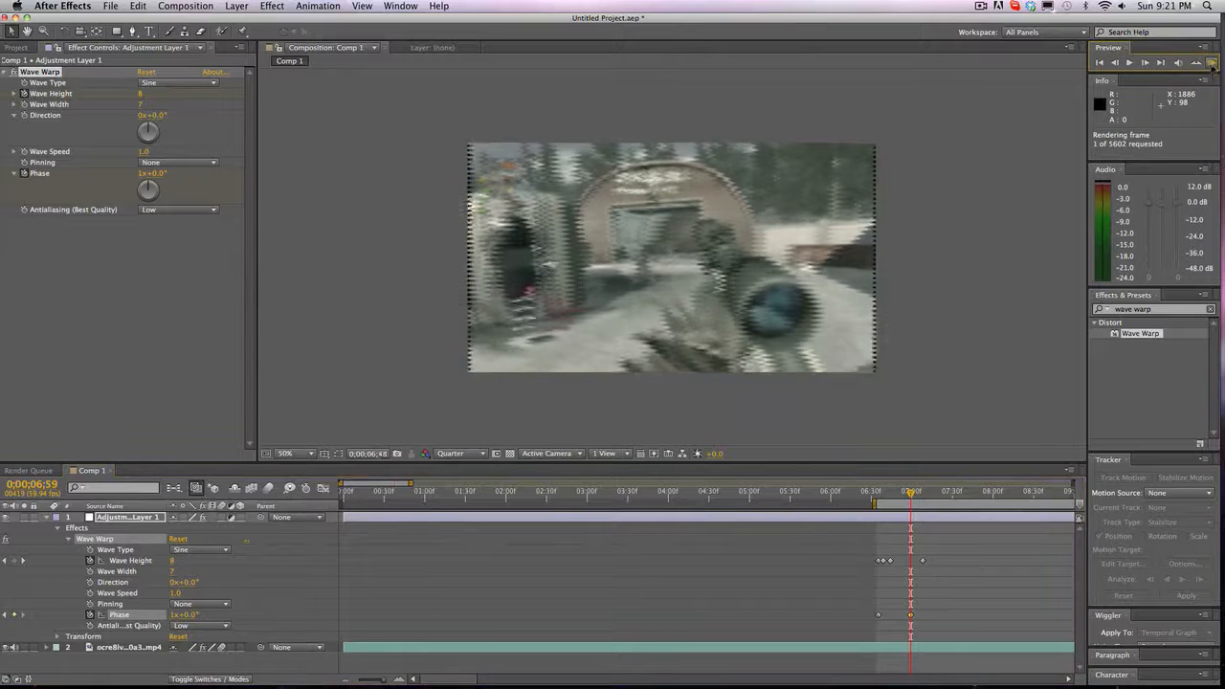
- Stop the preview and switch Wave Warp through Noise, Circle, then Square
click(1131, 63)
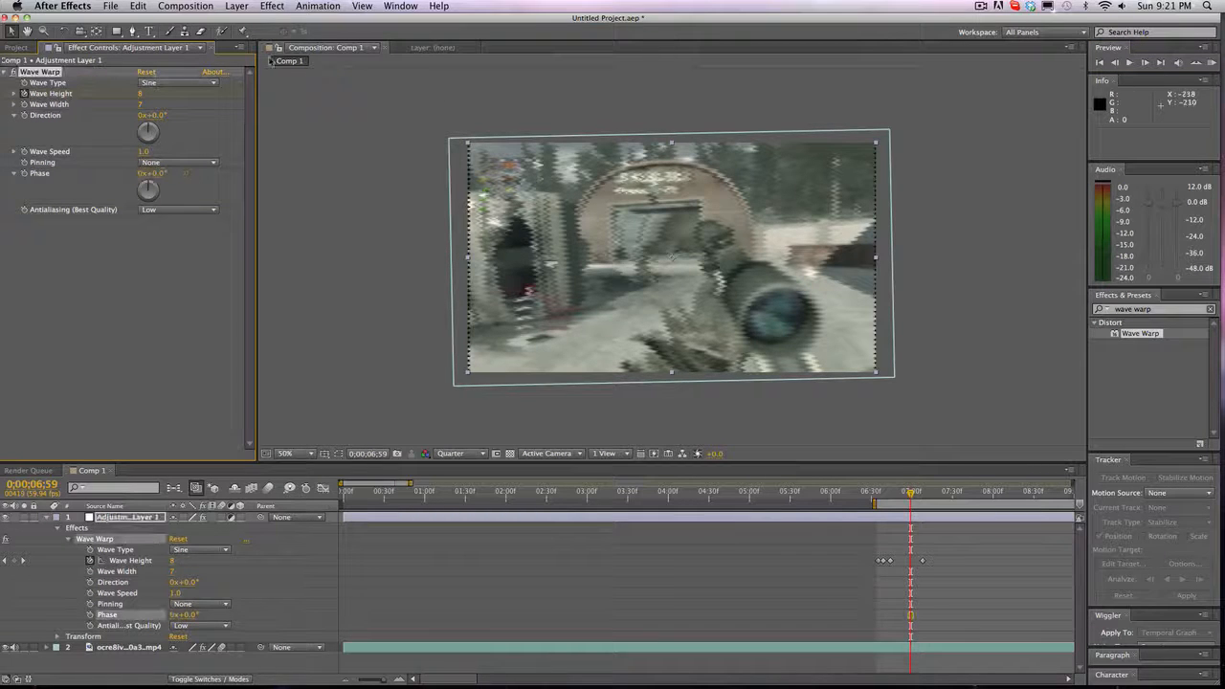
click(177, 83)
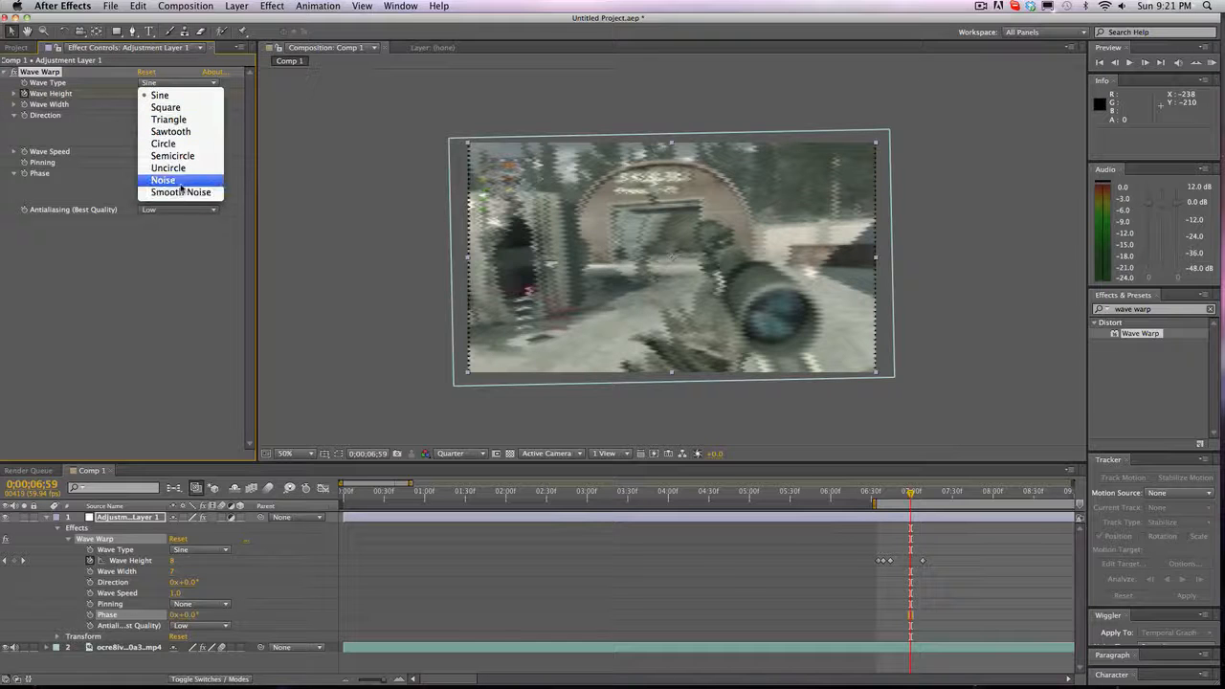
click(163, 180)
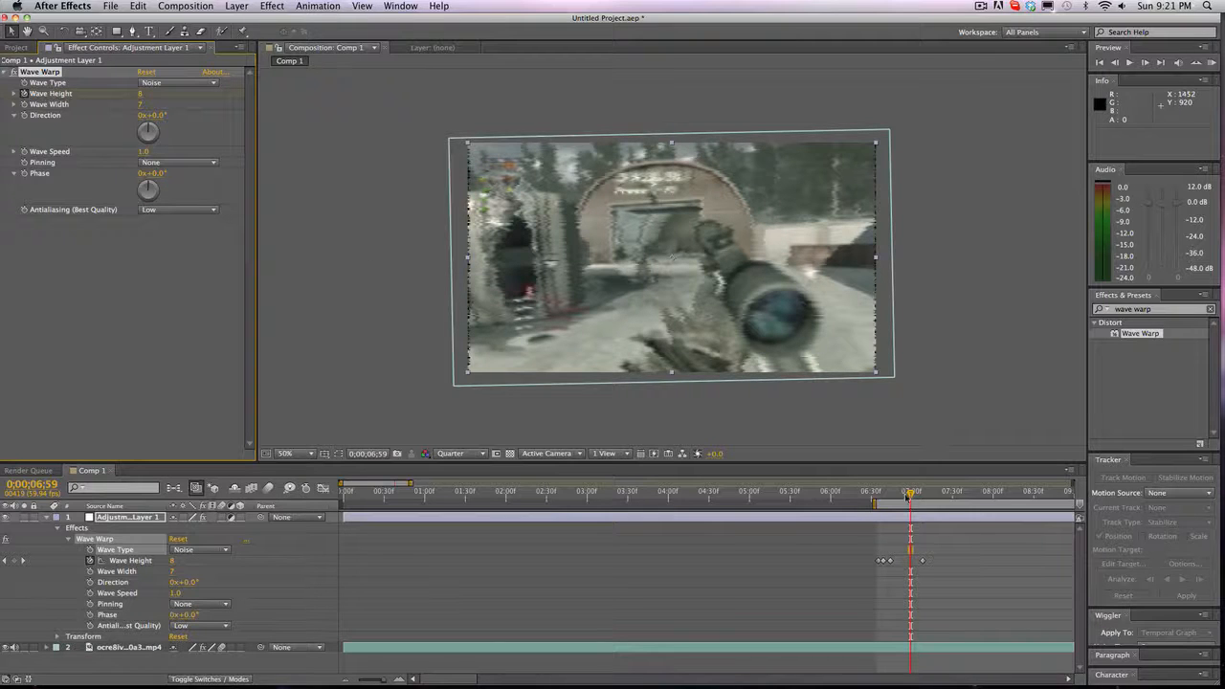
click(177, 82)
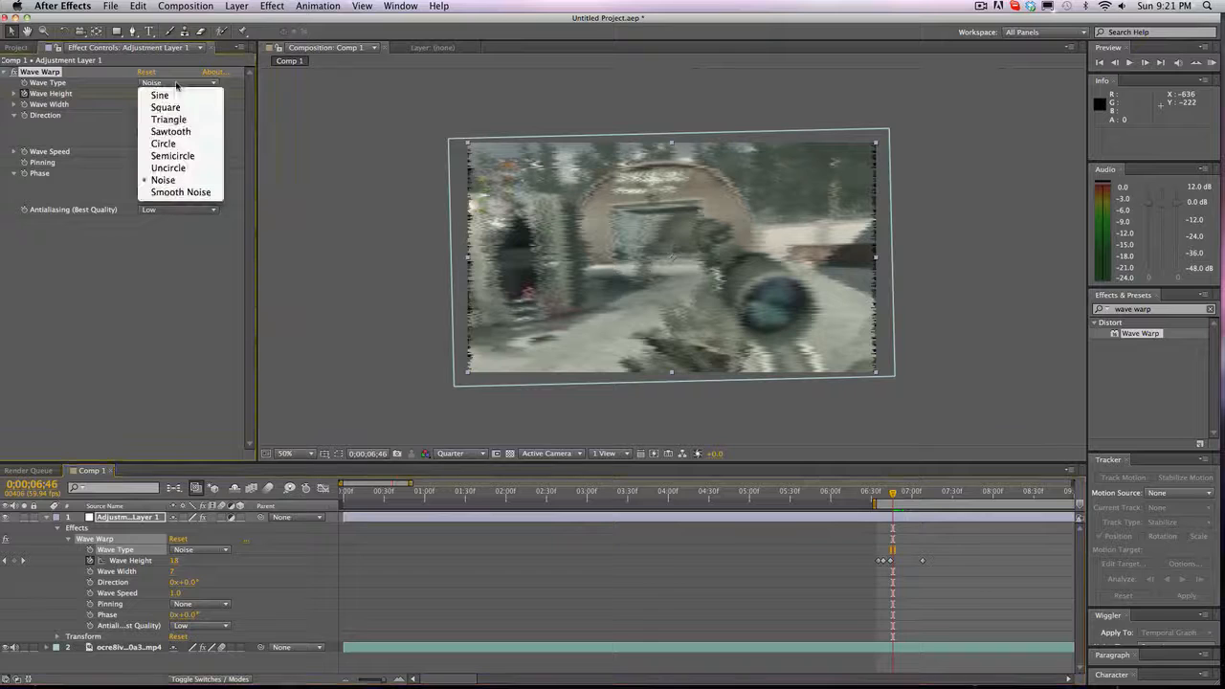
click(163, 144)
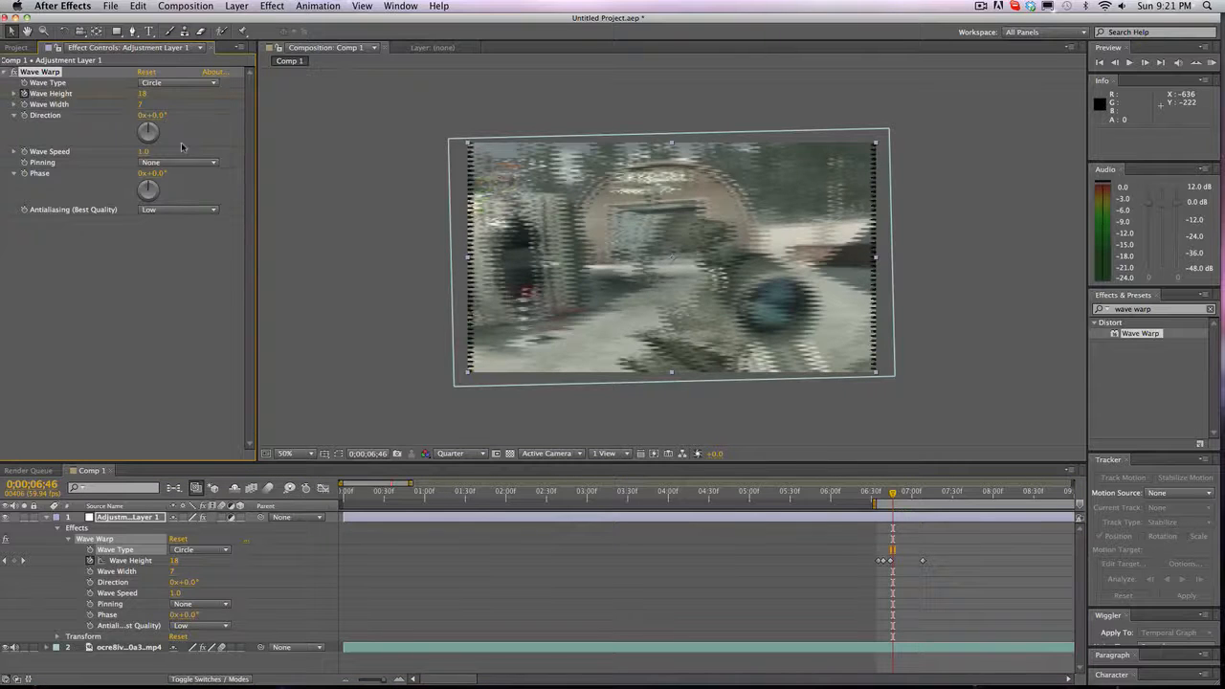
click(177, 82)
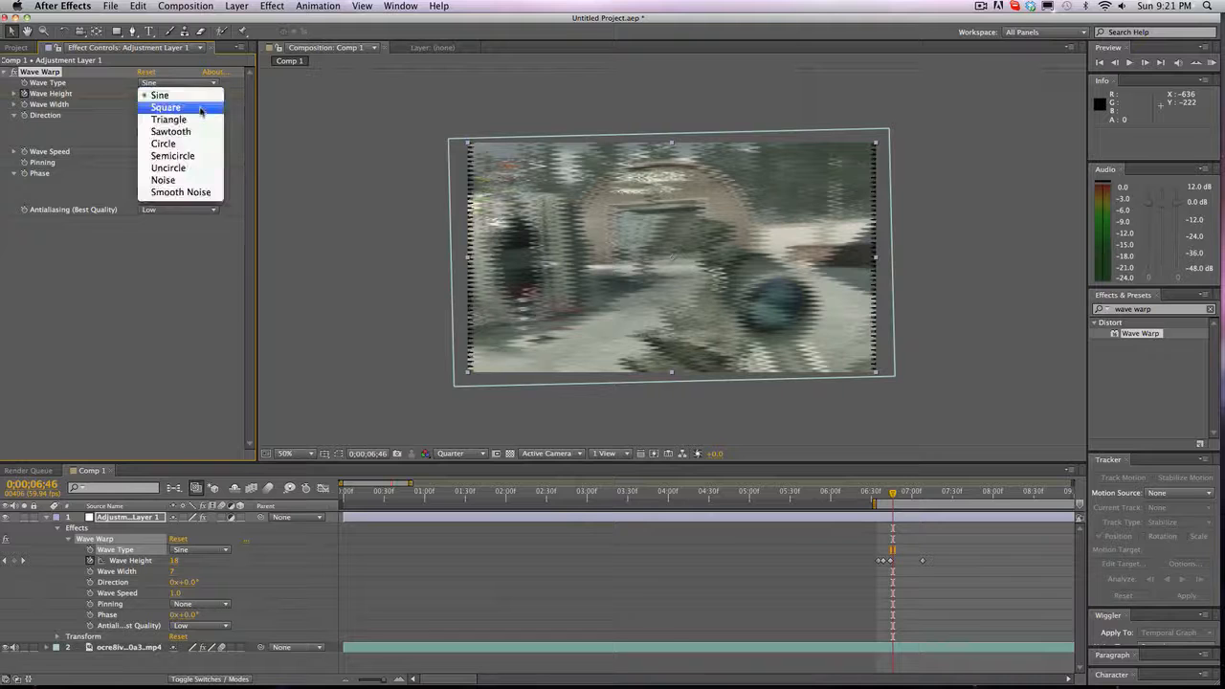
click(159, 94)
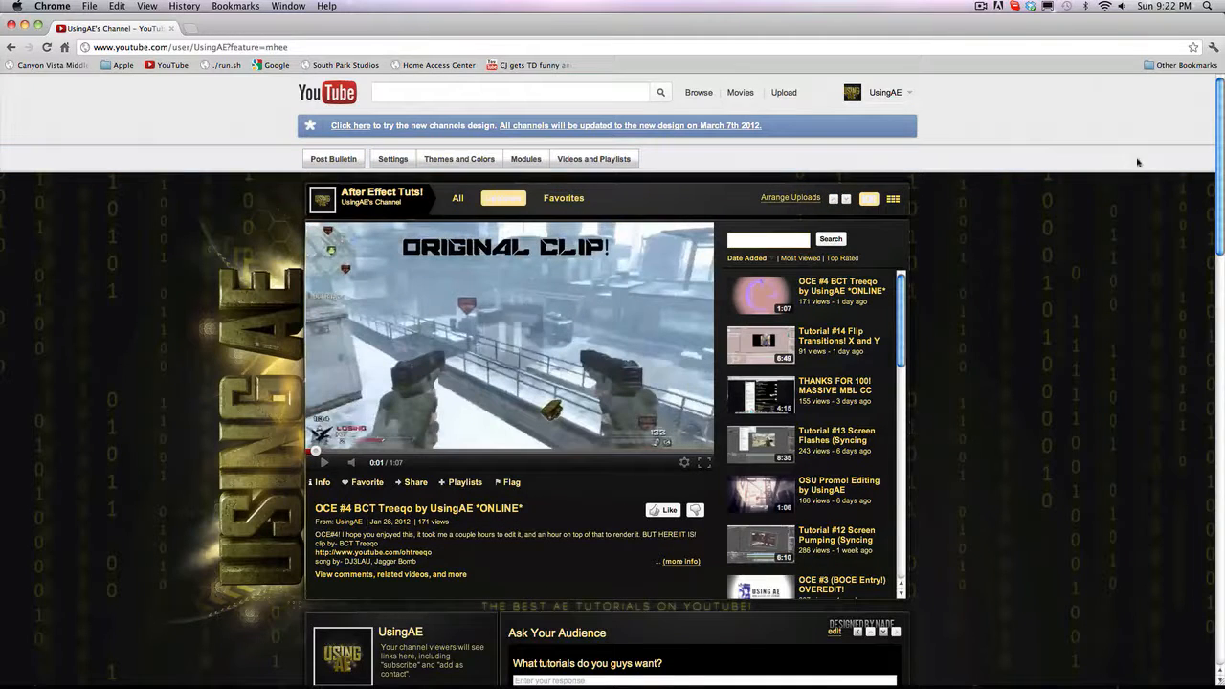
- Scroll down the UsingAE channel's profile, subscribers and comments, then back to the top
scroll(down, 3)
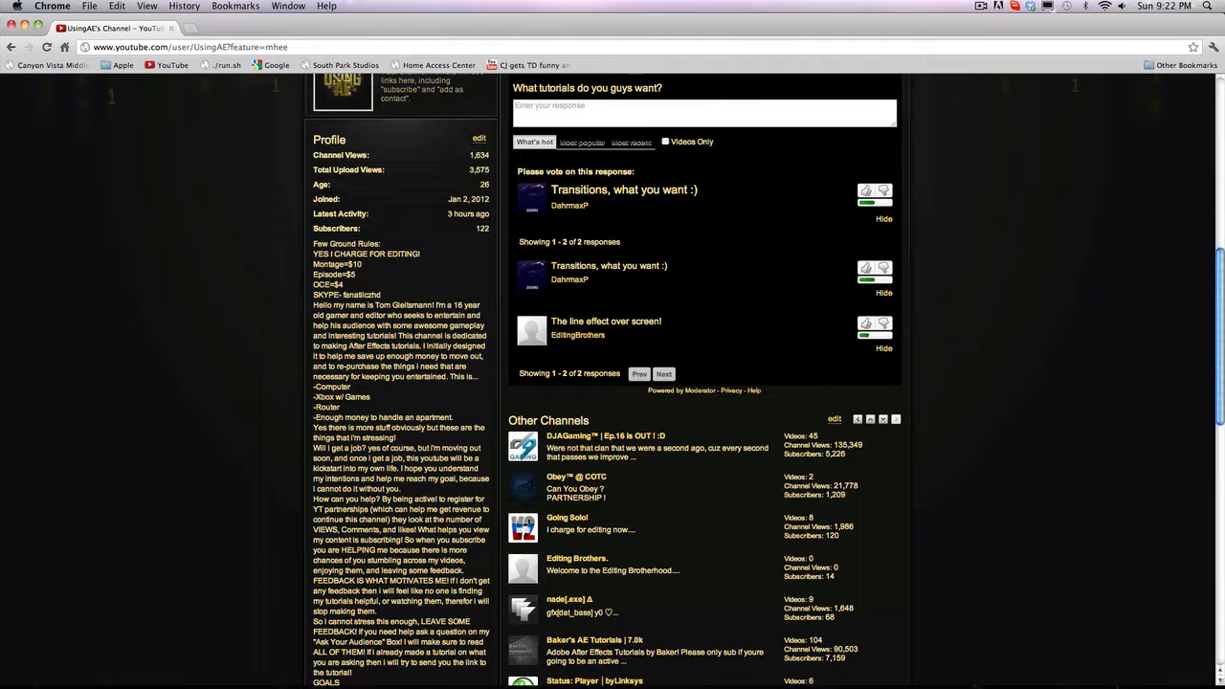
scroll(down, 3)
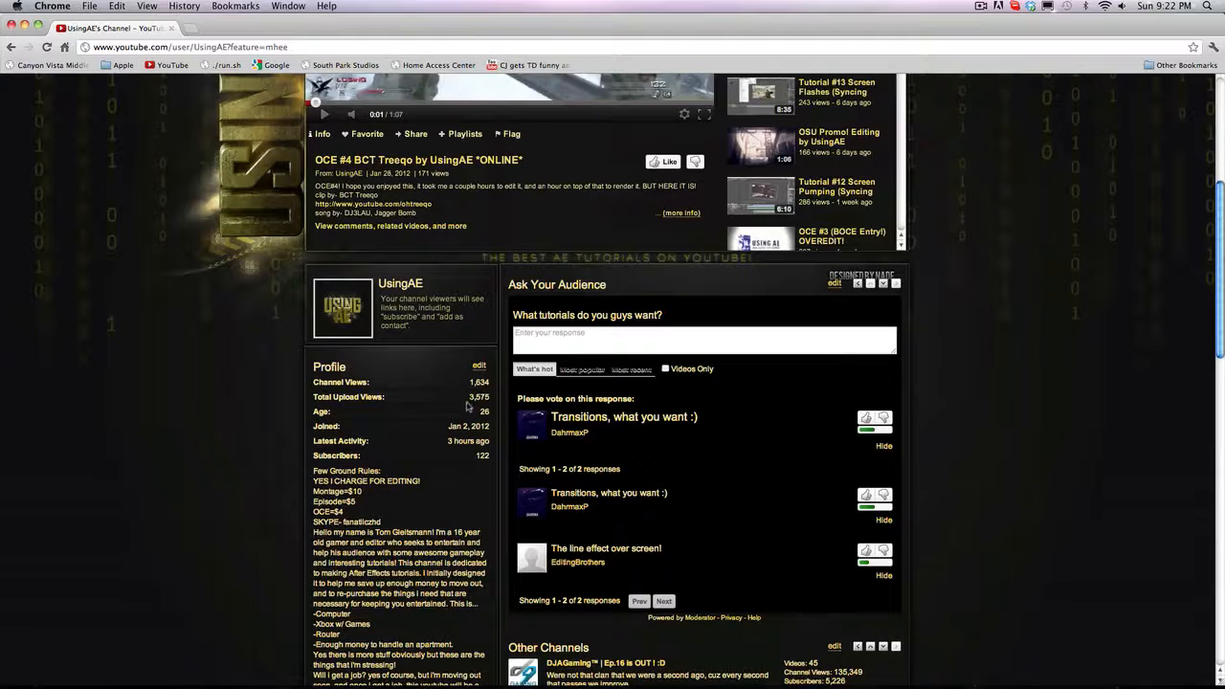
scroll(down, 3)
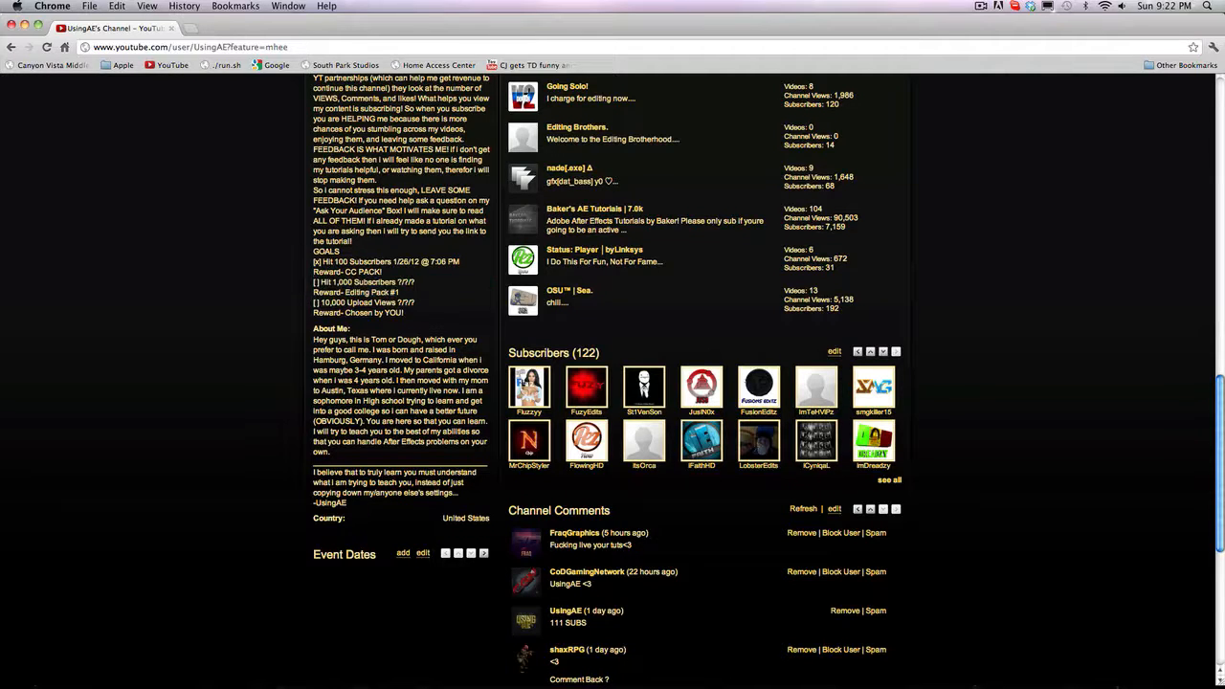
scroll(up, 3)
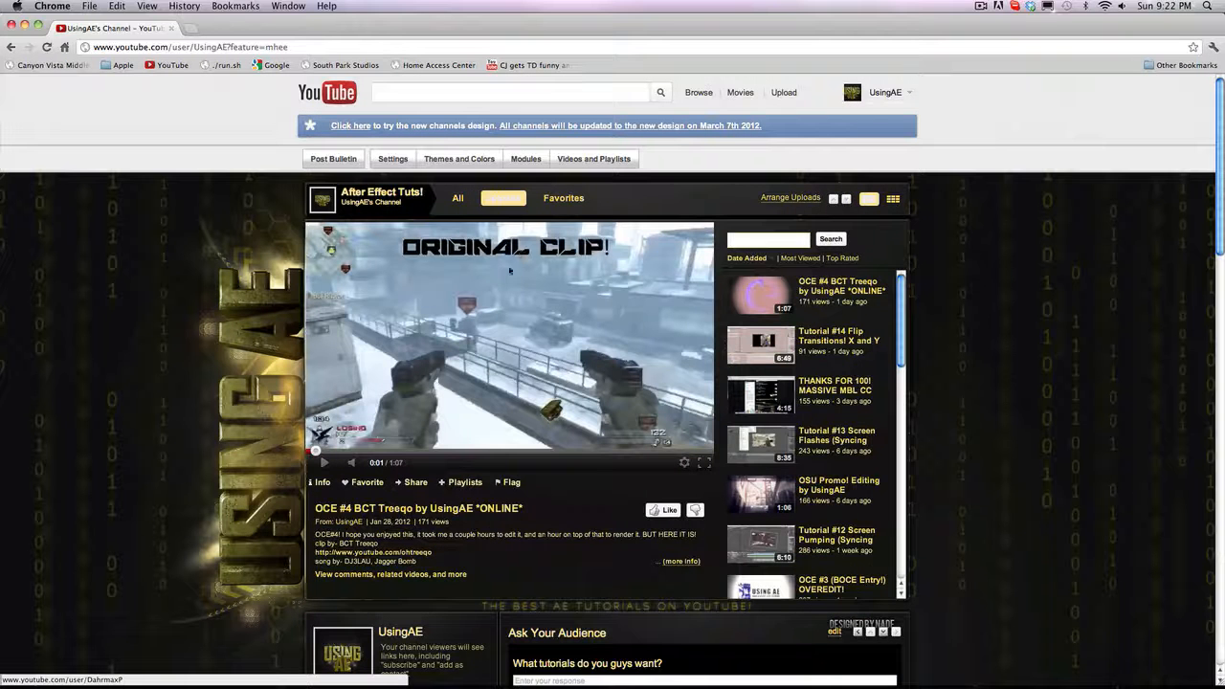